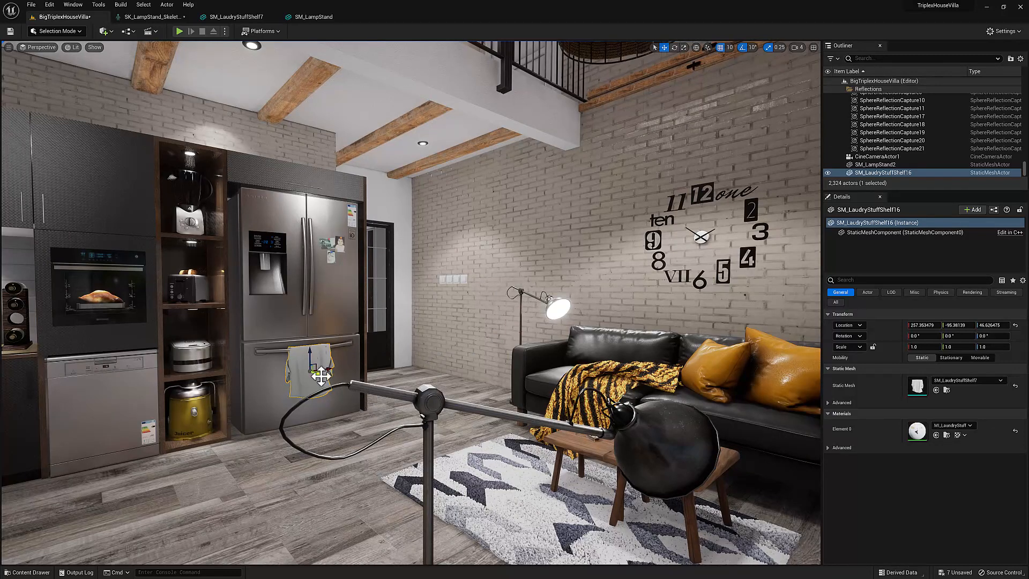
- Find SM_LaudryStuffShelf7 in the content library and open its asset actions
key(Ctrl+B)
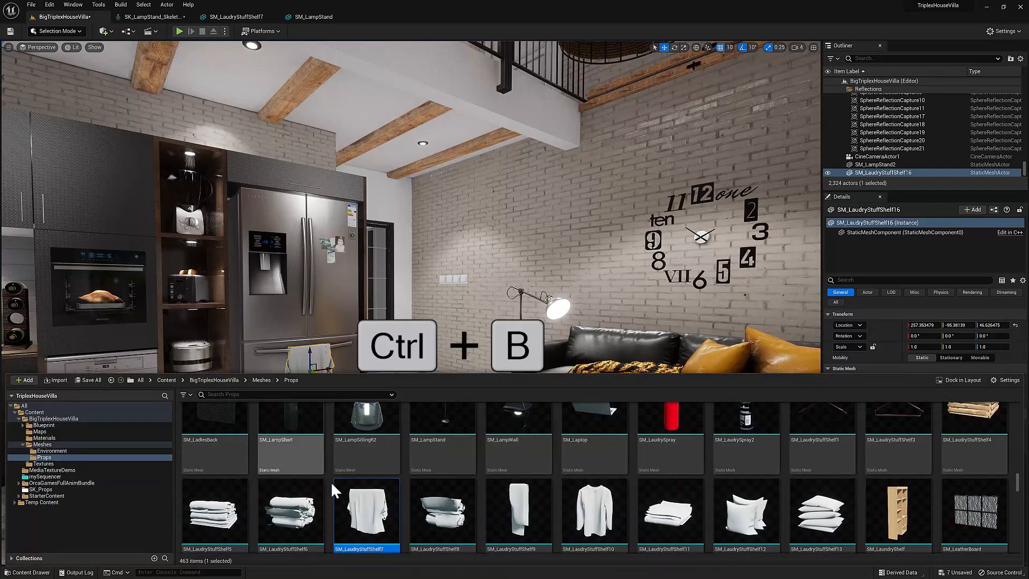
mouse_move(358, 527)
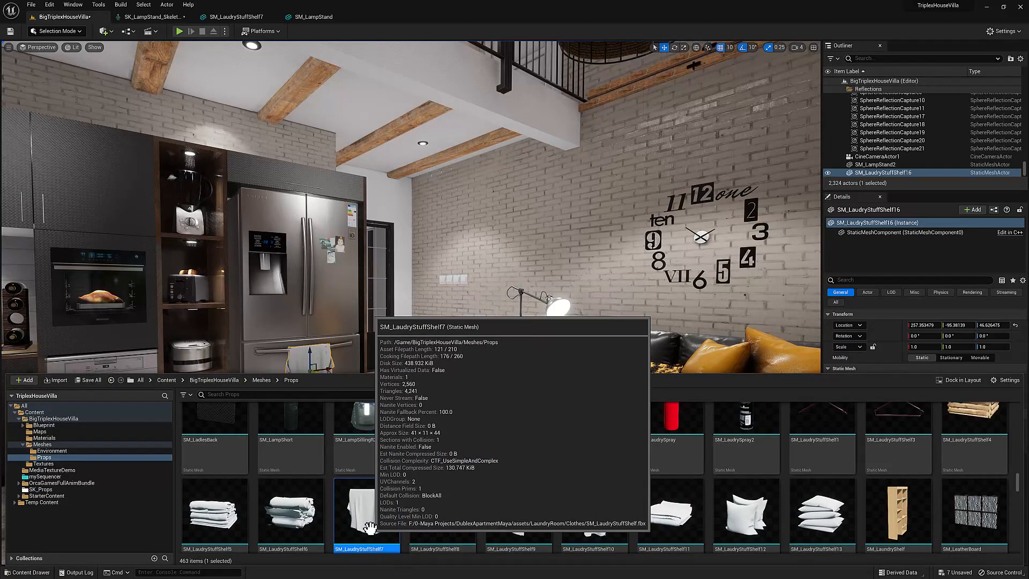
right_click(356, 512)
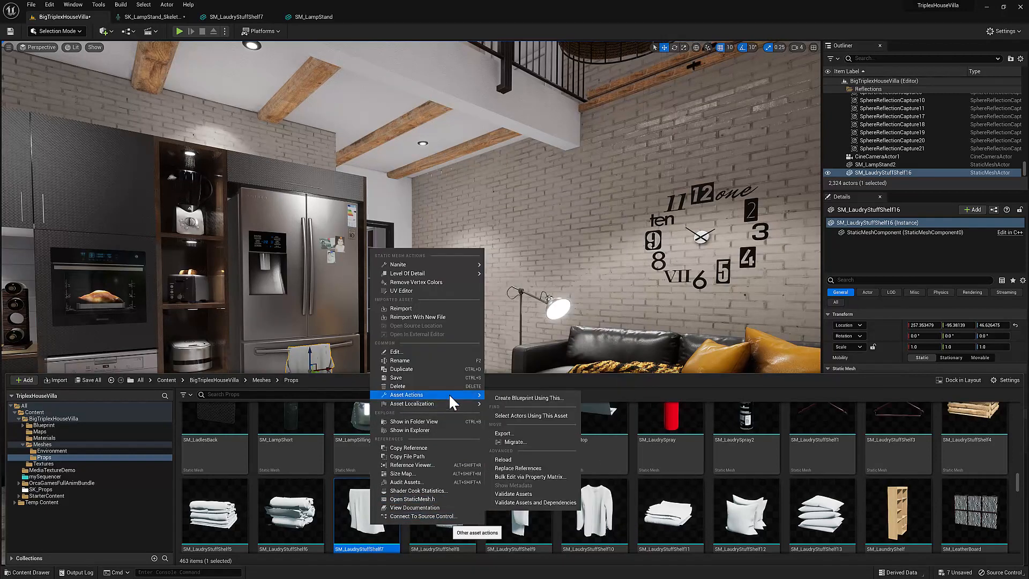
mouse_move(503, 433)
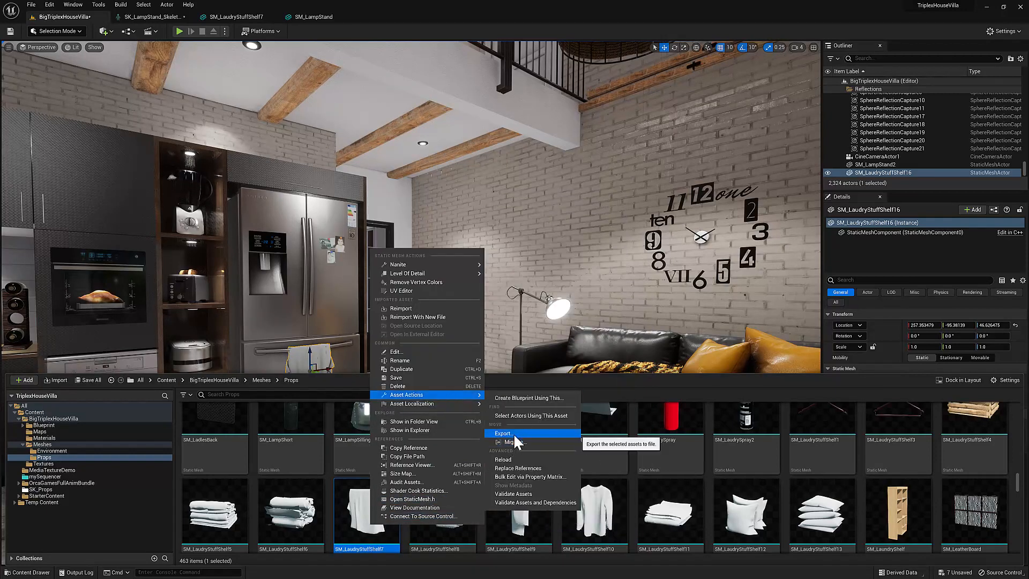
- Export SM_LaudryStuffShelf7 as FBX to Desktop/SKEL_Convert, replacing the old file, with default options
click(502, 433)
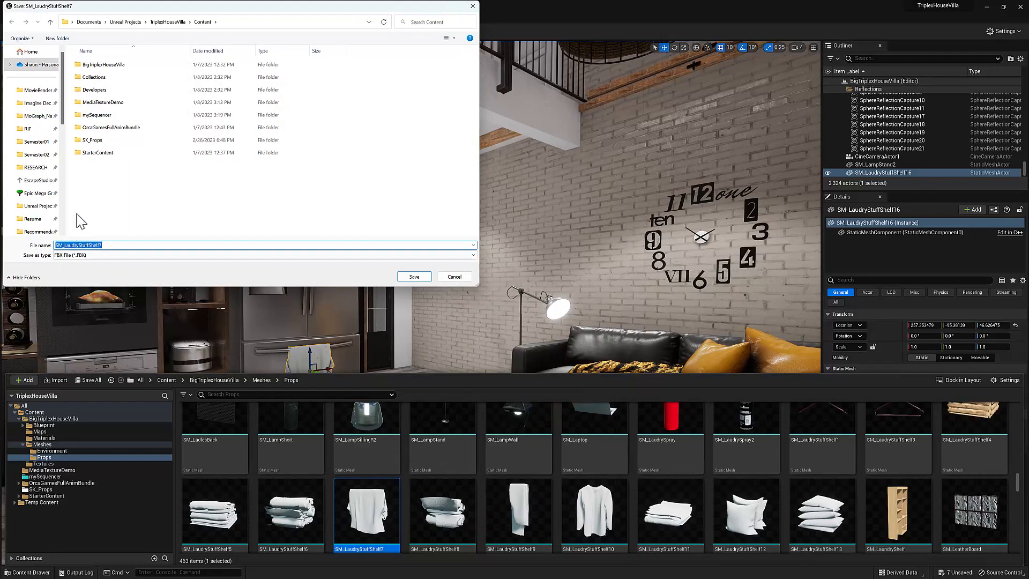
double_click(93, 139)
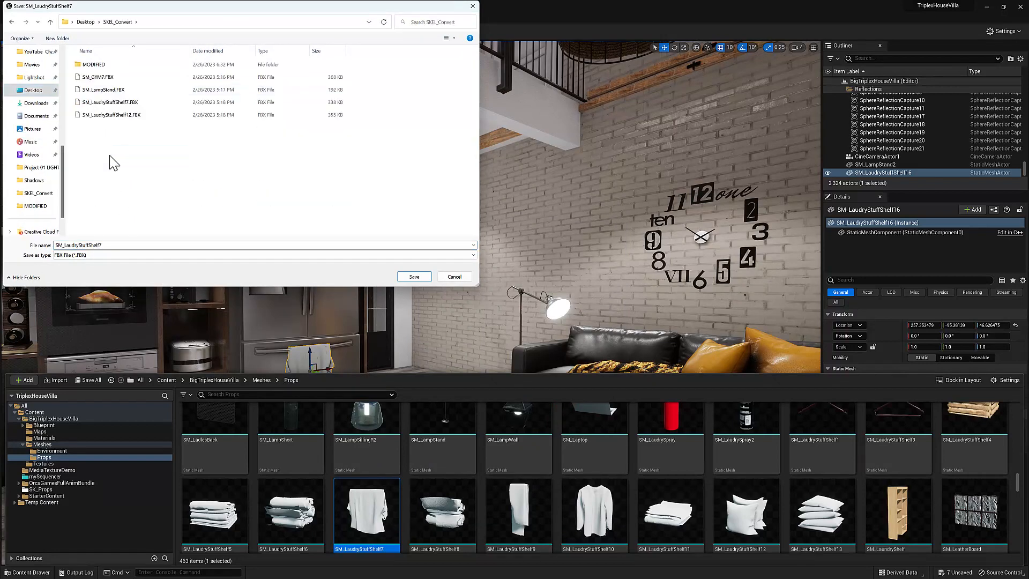
click(110, 102)
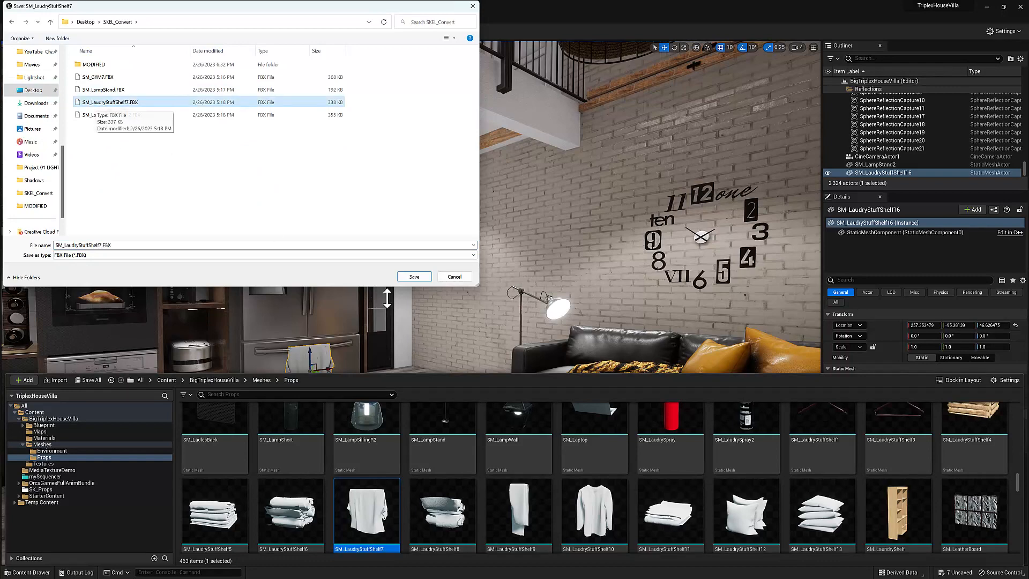
click(414, 276)
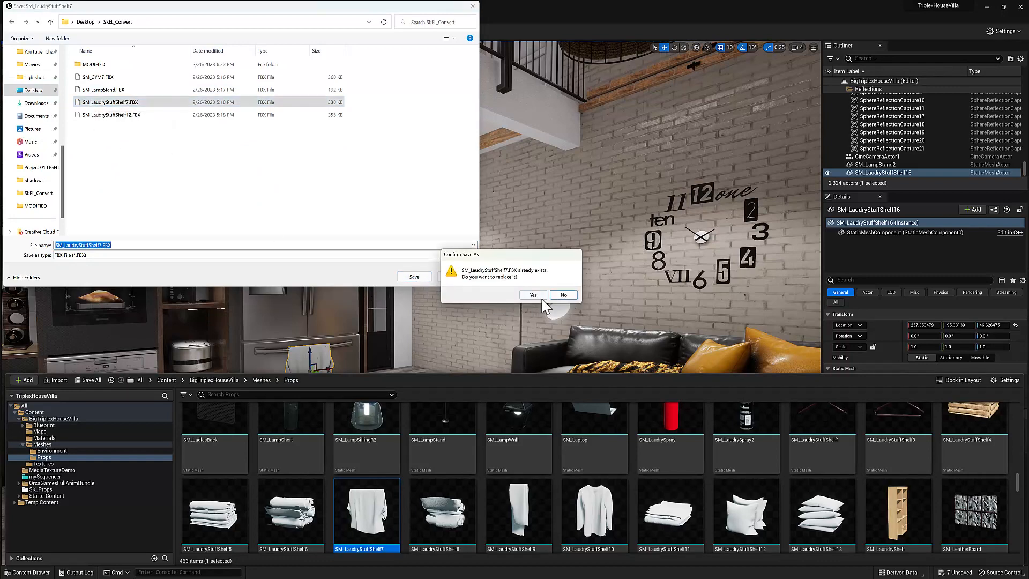
click(533, 295)
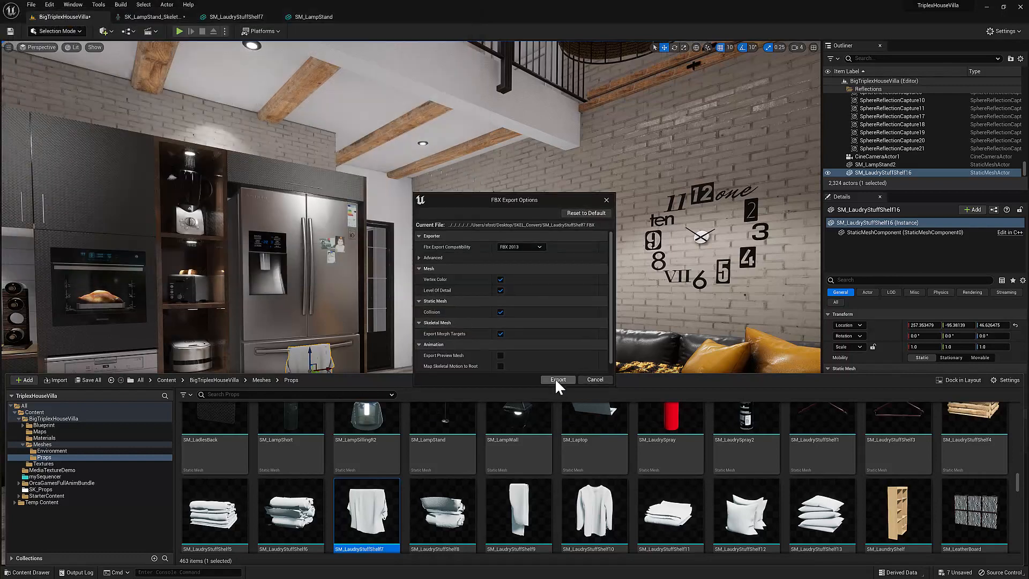
click(557, 380)
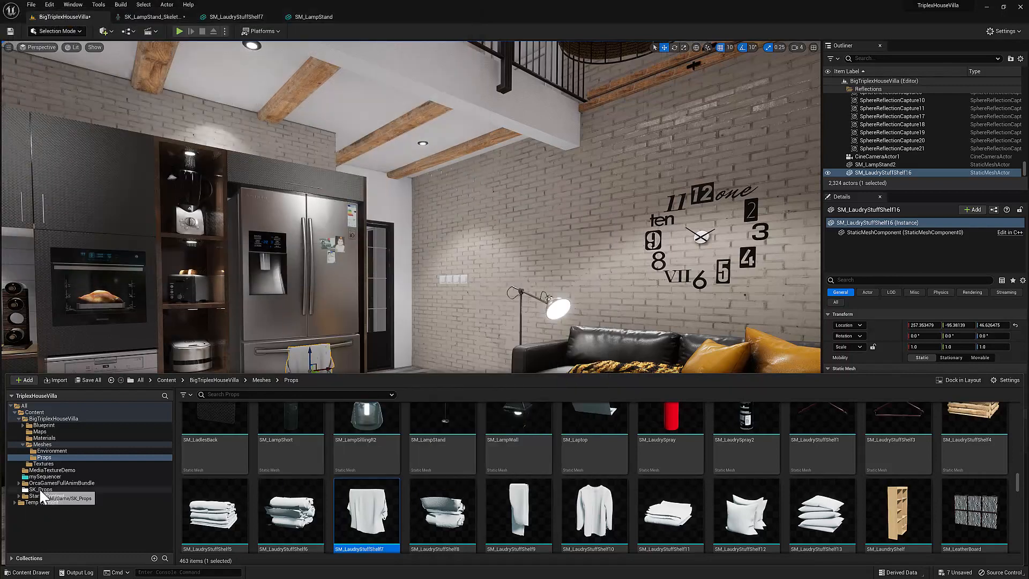
- Open the SK_Props folder and import SM_LaudryStuffShelf7.FBX from SKEL_Convert
click(40, 490)
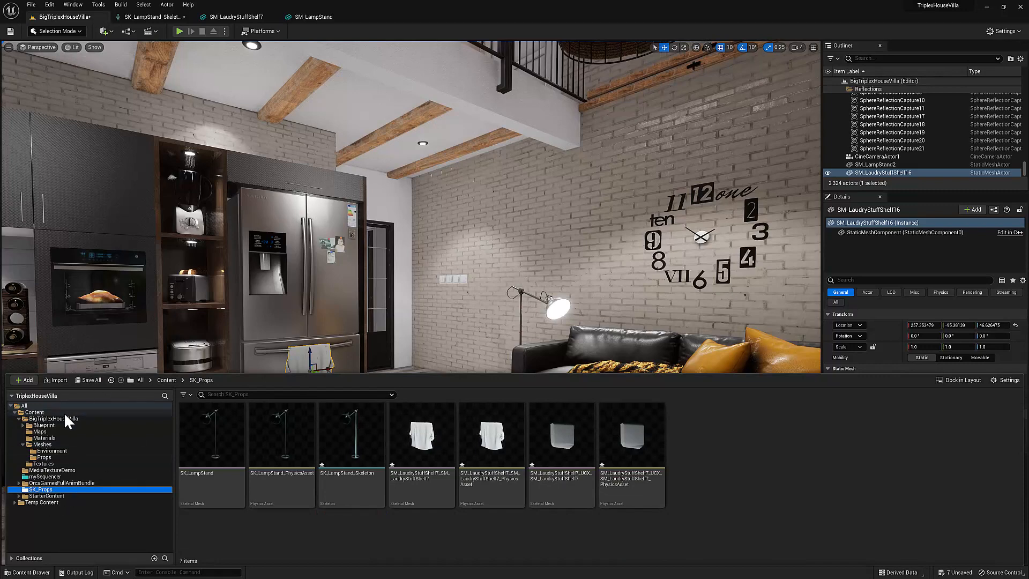
click(55, 379)
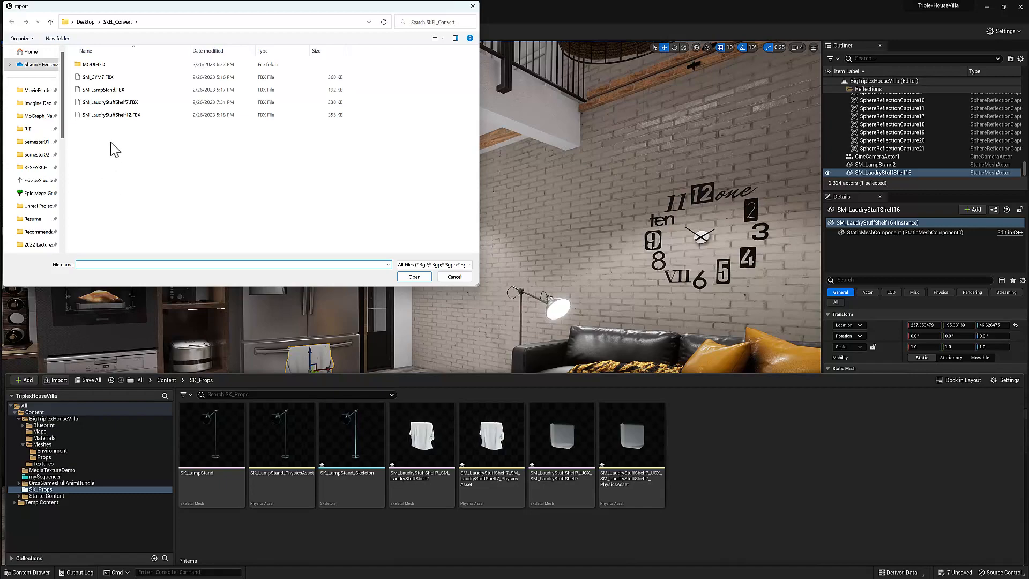
click(110, 101)
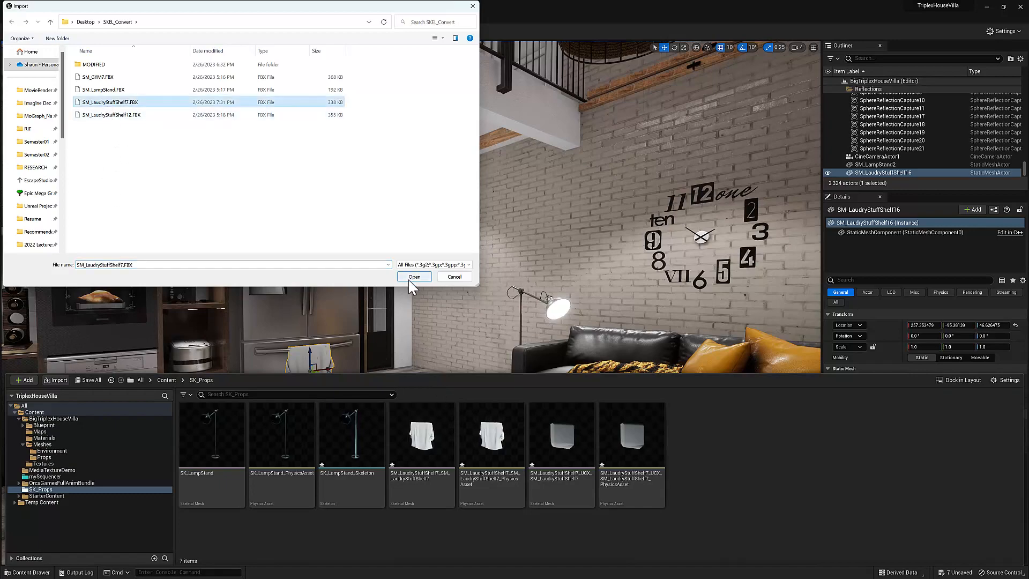
click(414, 277)
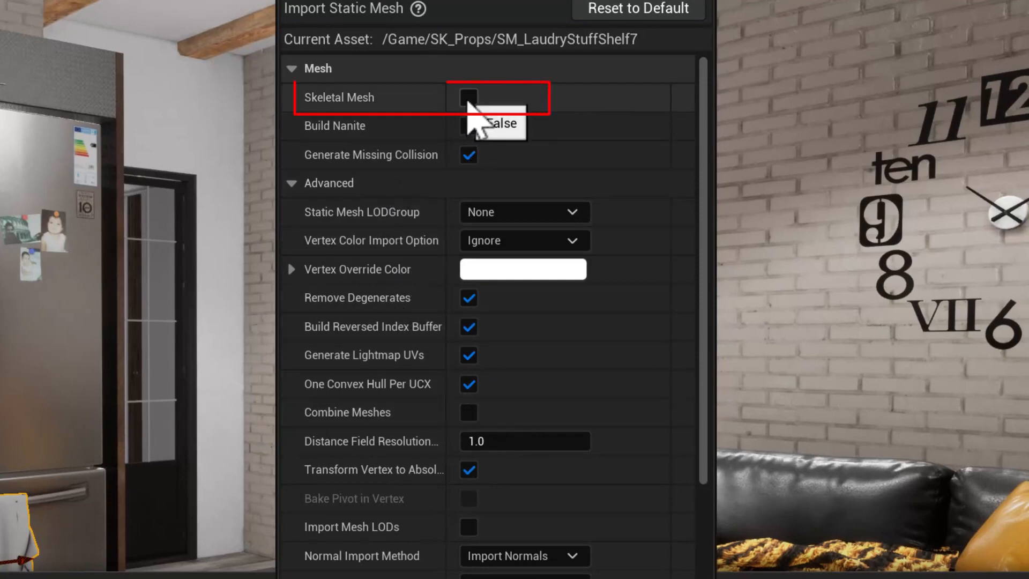
- Enable Skeletal Mesh import for SM_LaudryStuffShelf7 and scroll through the skeletal settings
click(469, 97)
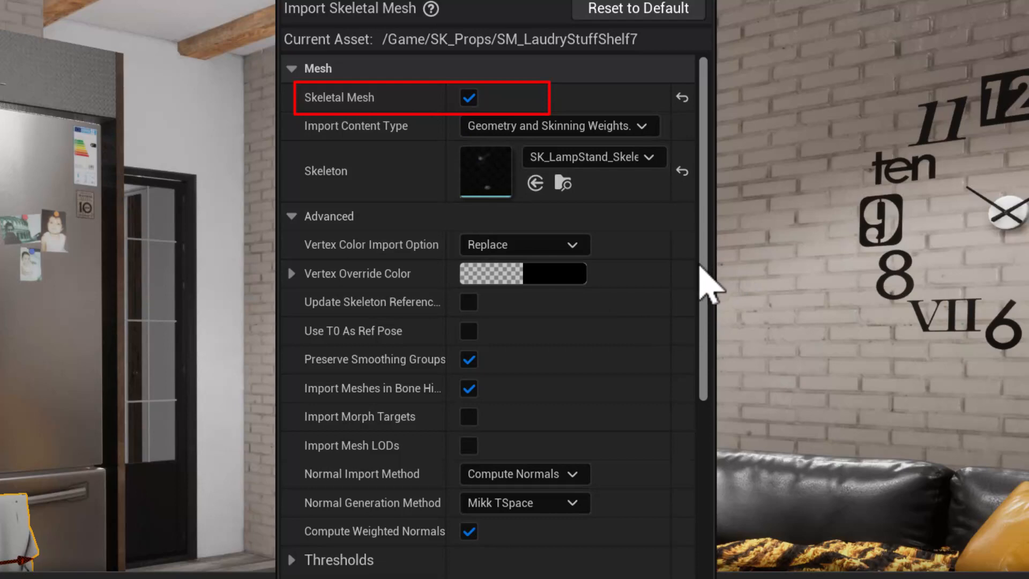
scroll(down, 3)
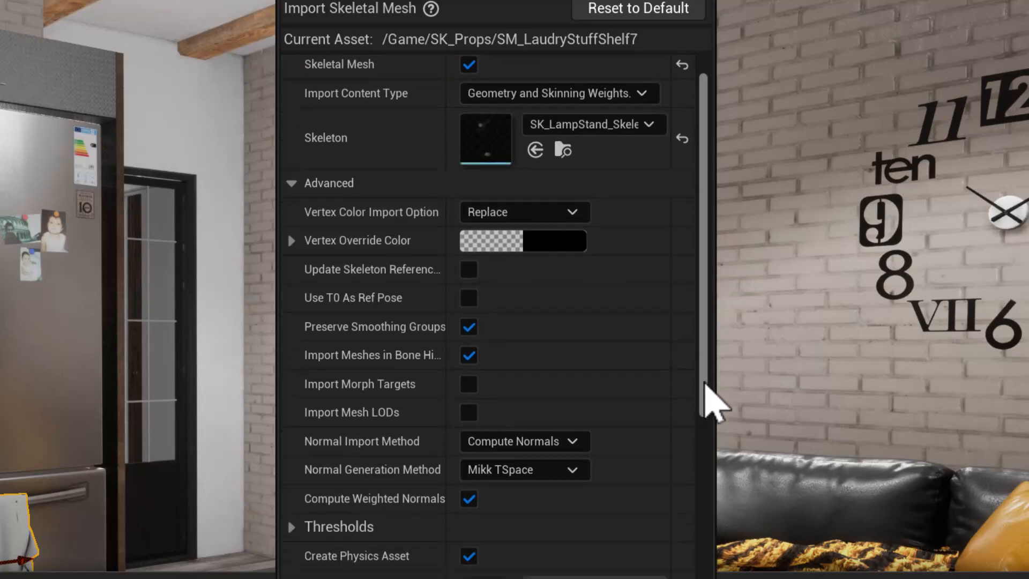
scroll(down, 3)
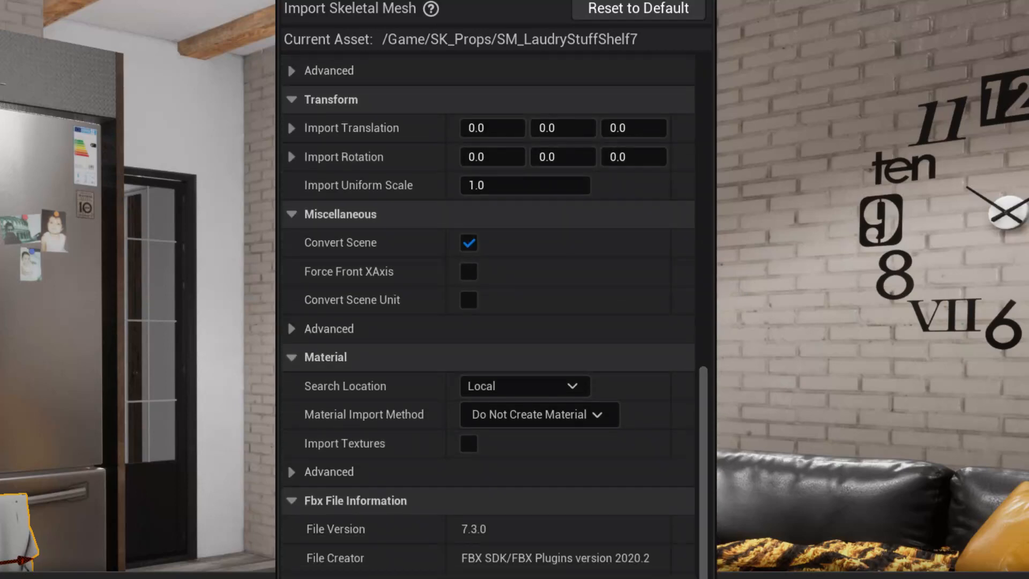
mouse_move(604, 463)
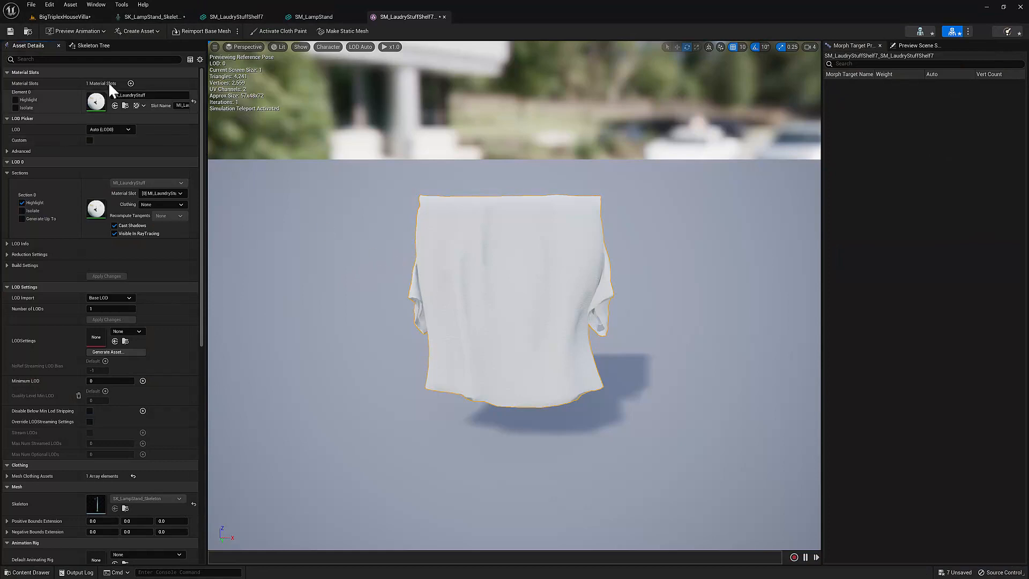
mouse_move(83, 45)
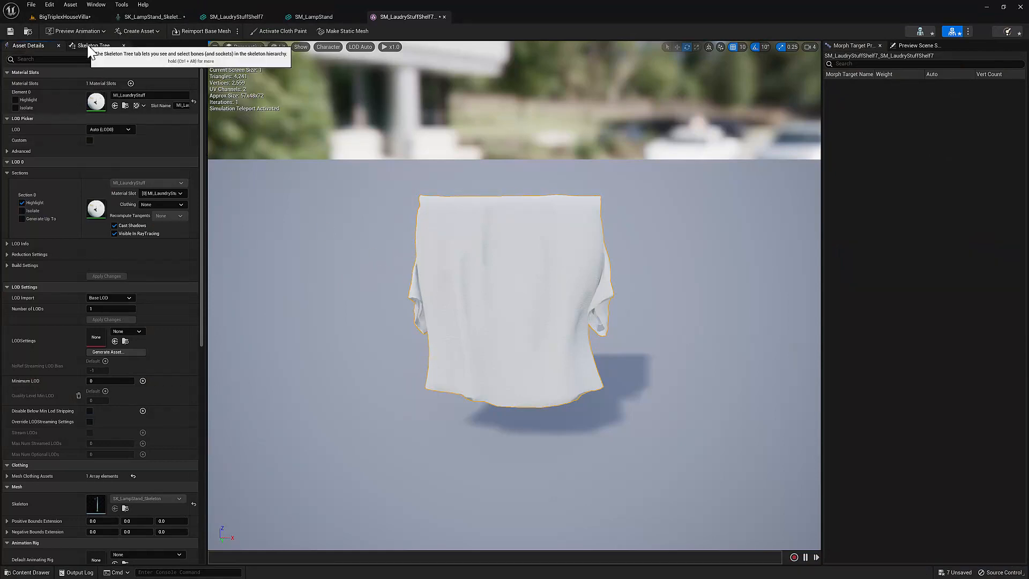
click(94, 45)
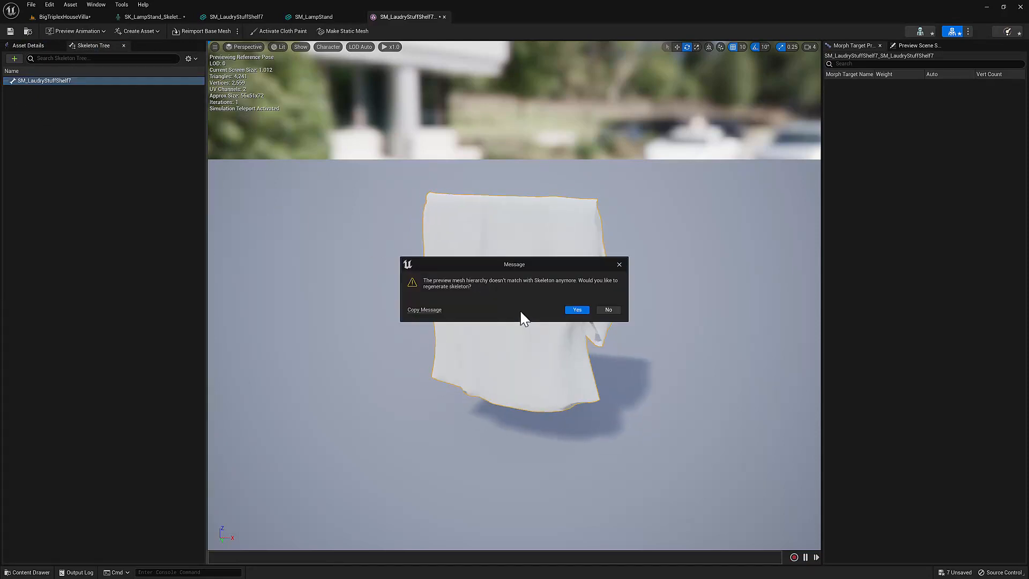
click(576, 309)
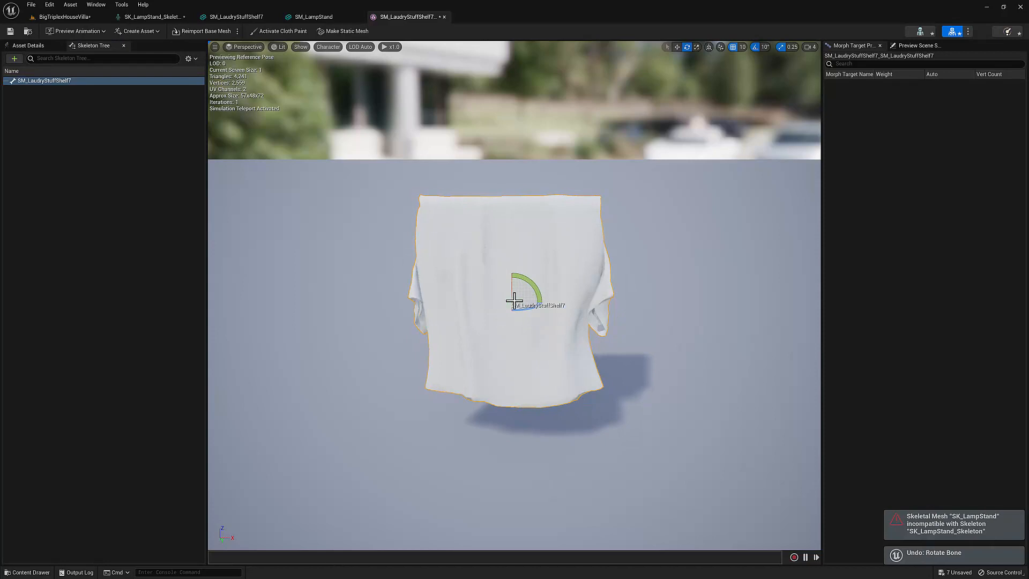
mouse_move(515, 186)
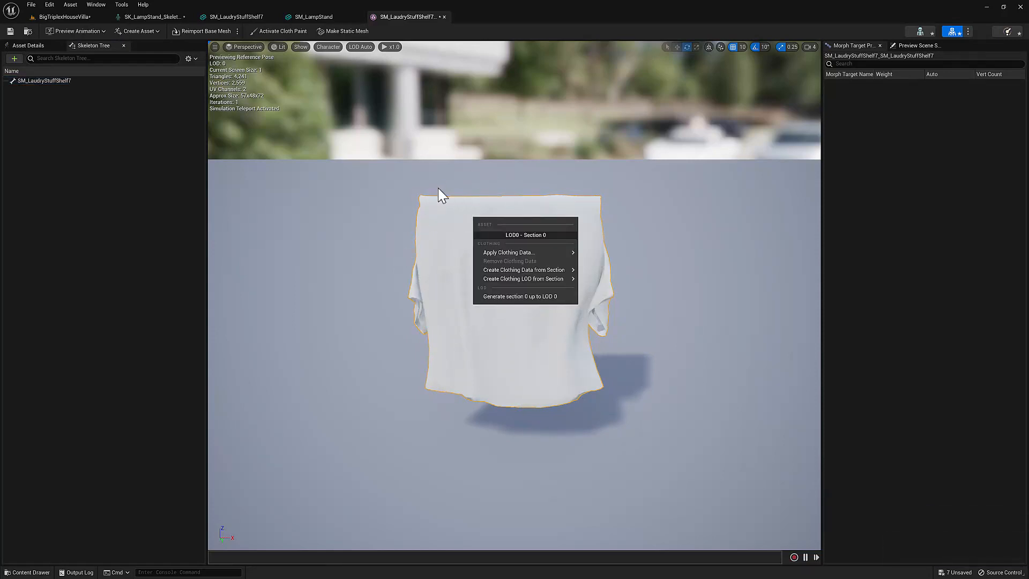
mouse_move(509, 252)
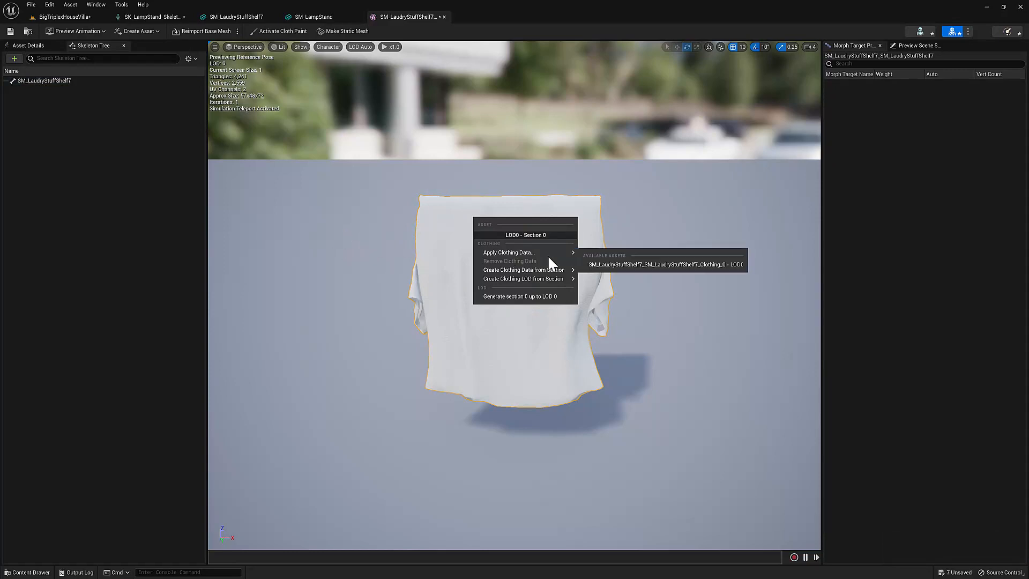
click(472, 226)
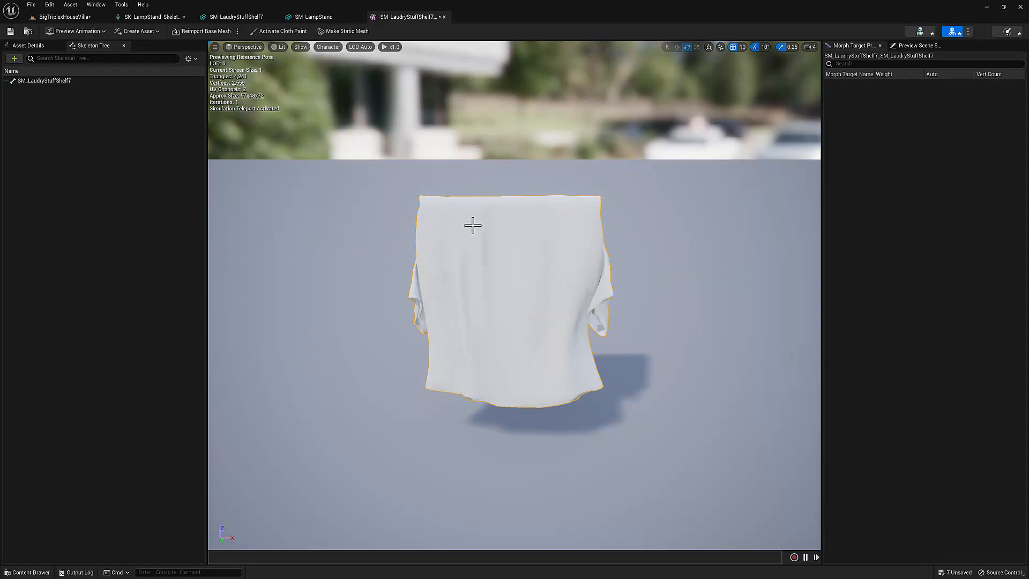
mouse_move(516, 227)
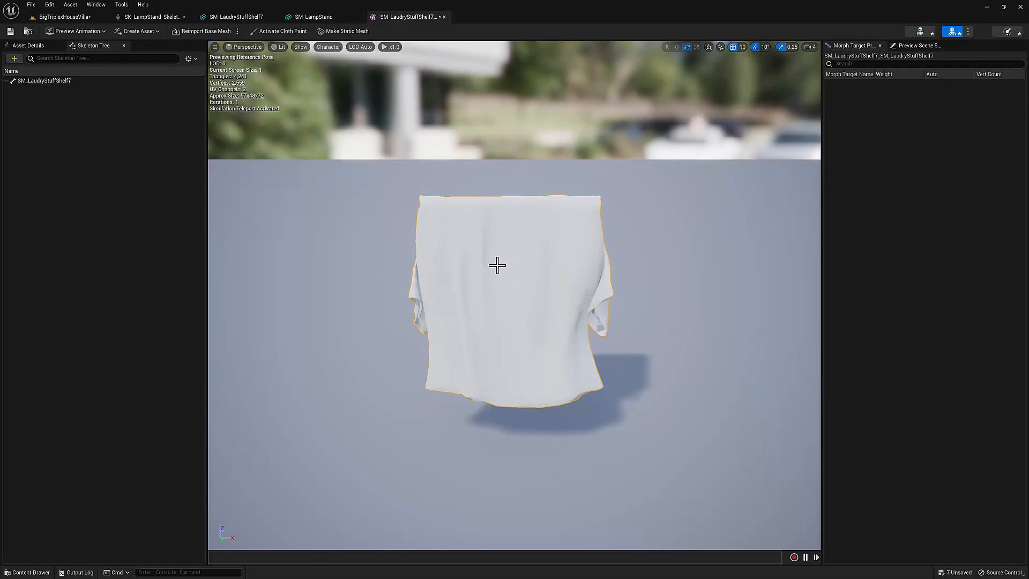
mouse_move(419, 267)
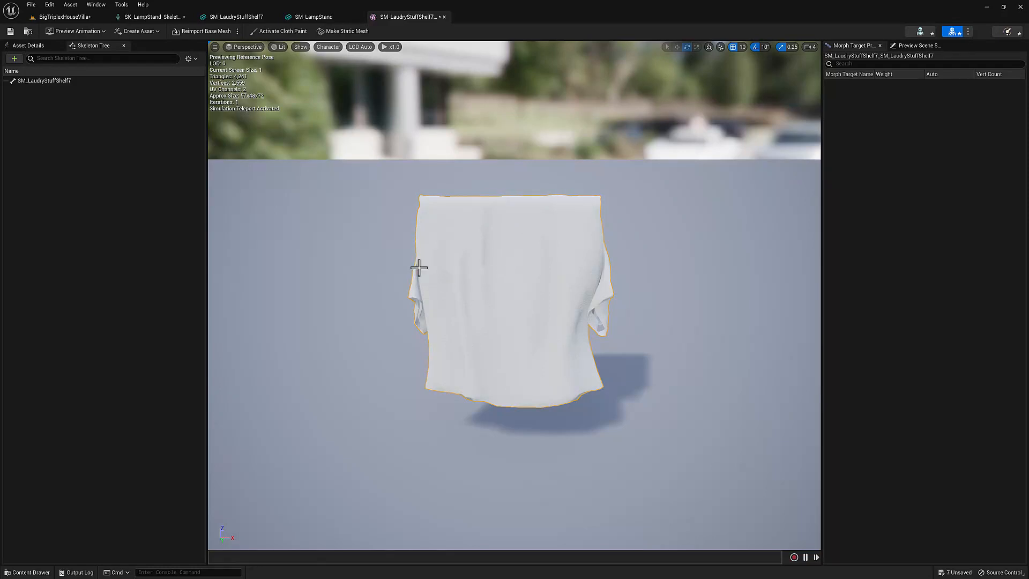
mouse_move(424, 257)
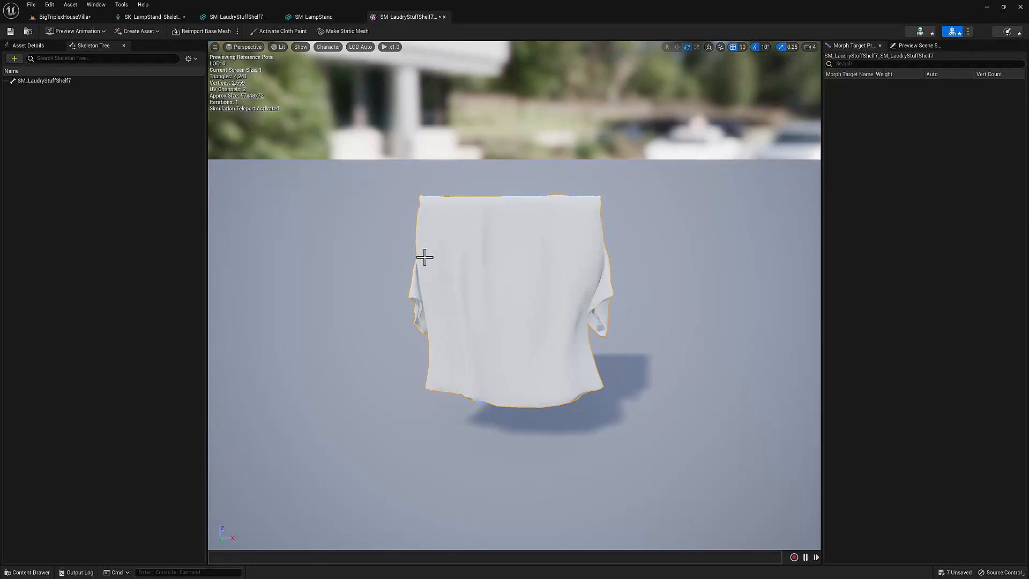
- View the SM_LampStand mesh tab, then return to the BigTriplexHouseVilla level
click(322, 16)
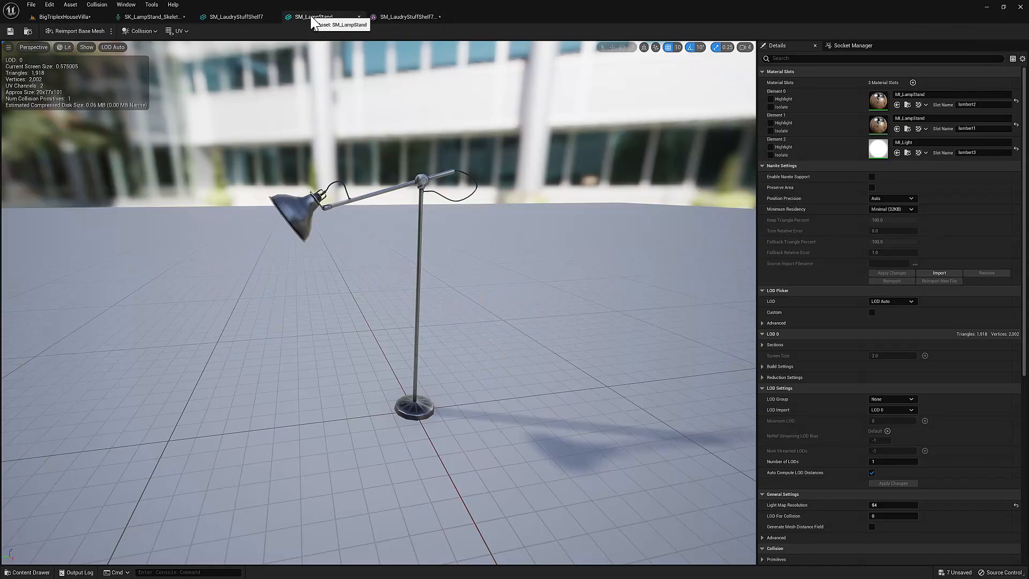
mouse_move(391, 168)
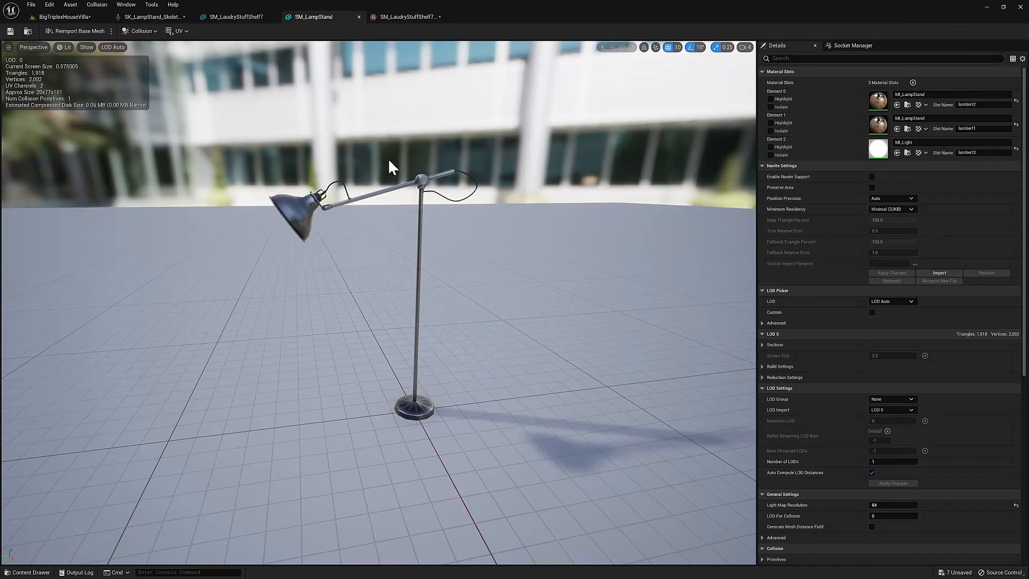
mouse_move(415, 412)
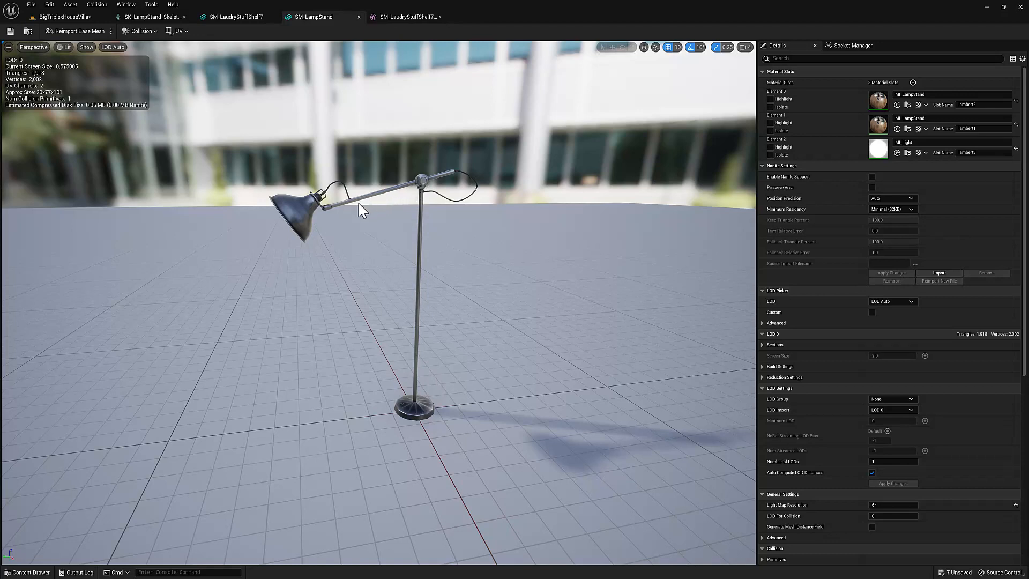
mouse_move(425, 182)
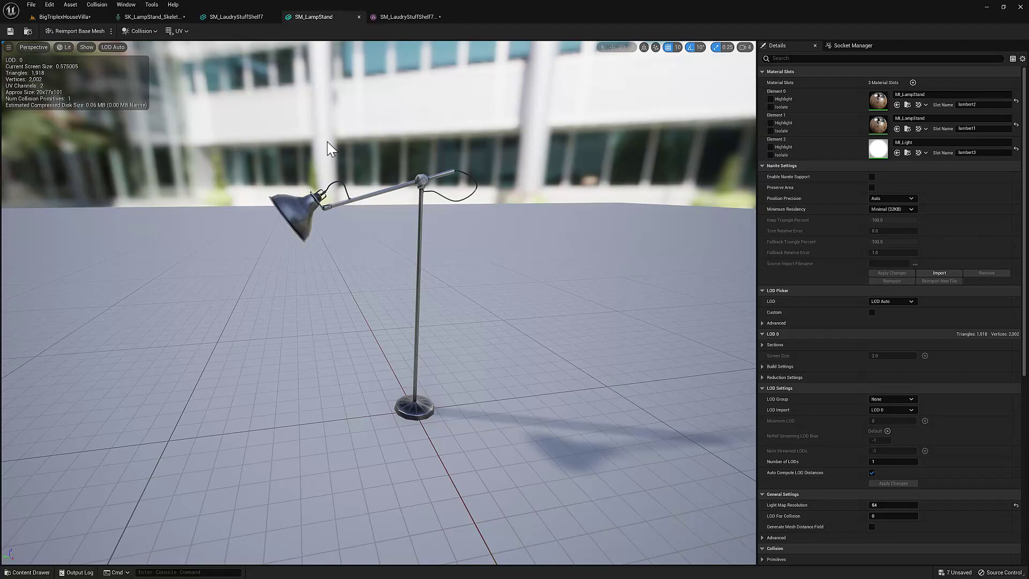
click(53, 13)
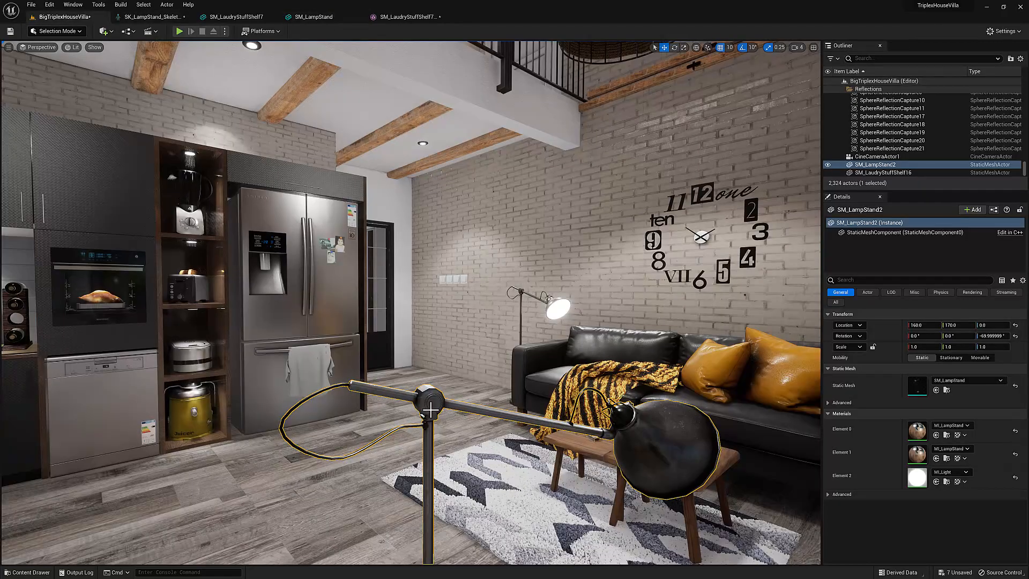
- Export SM_LampStand from the Content Drawer as FBX into SKEL_Convert with default settings
click(25, 571)
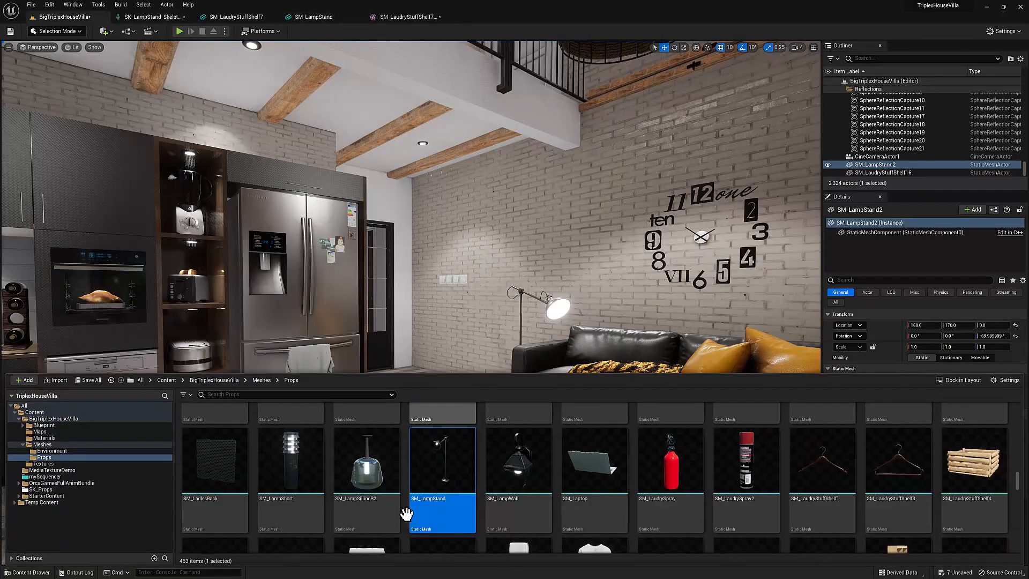
right_click(441, 470)
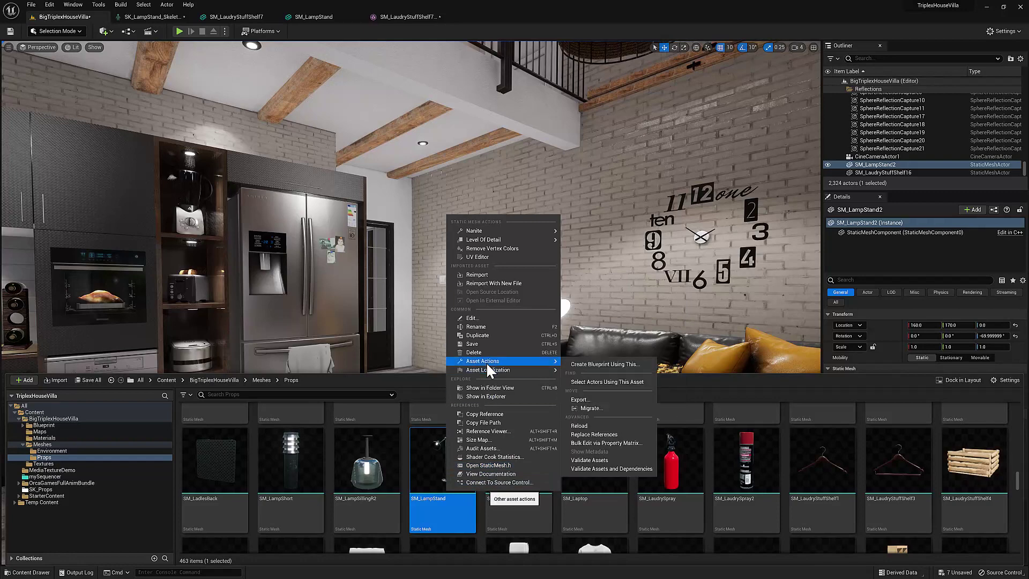
mouse_move(591, 408)
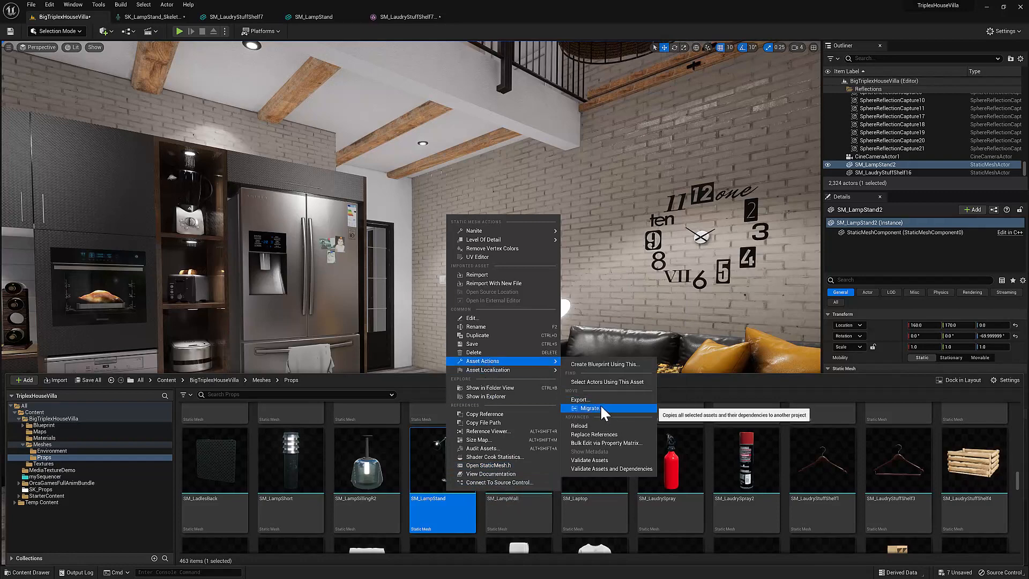
click(579, 399)
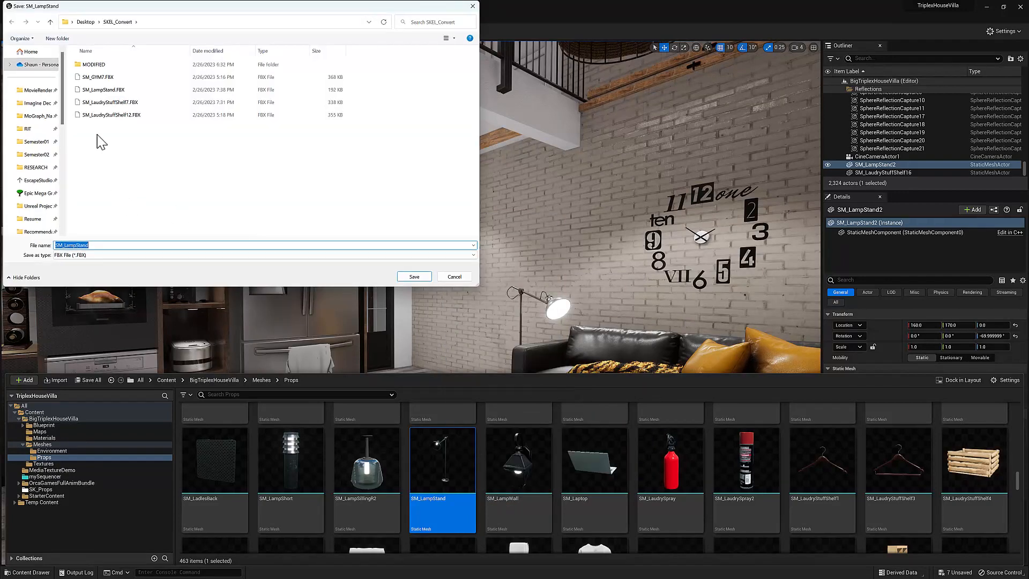
click(415, 276)
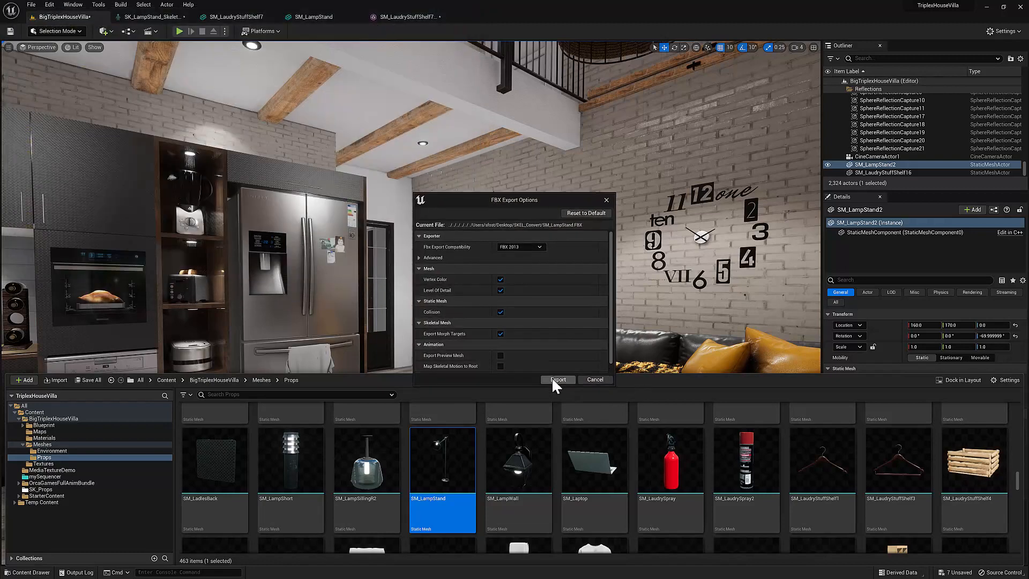
click(557, 380)
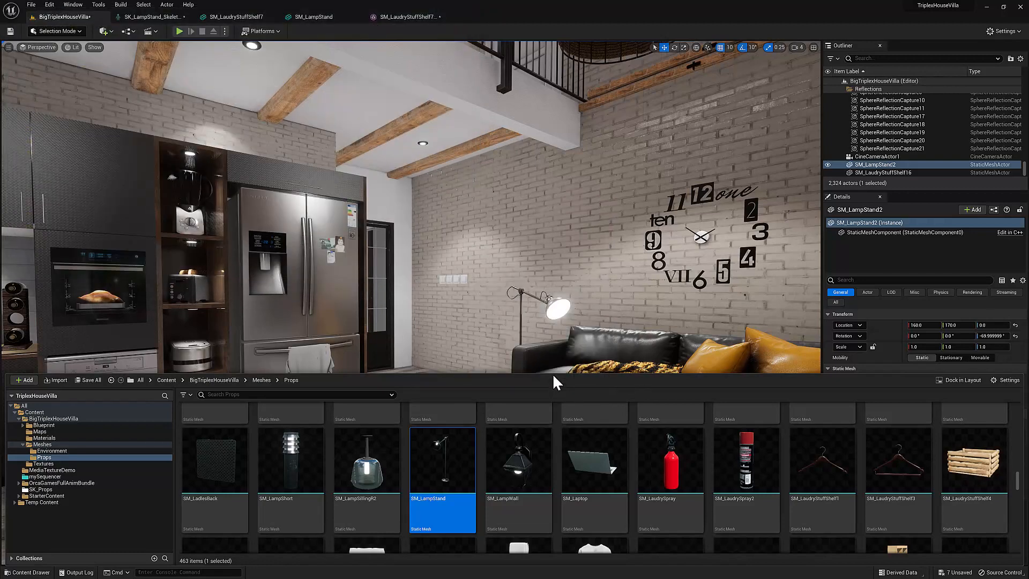
mouse_move(444, 459)
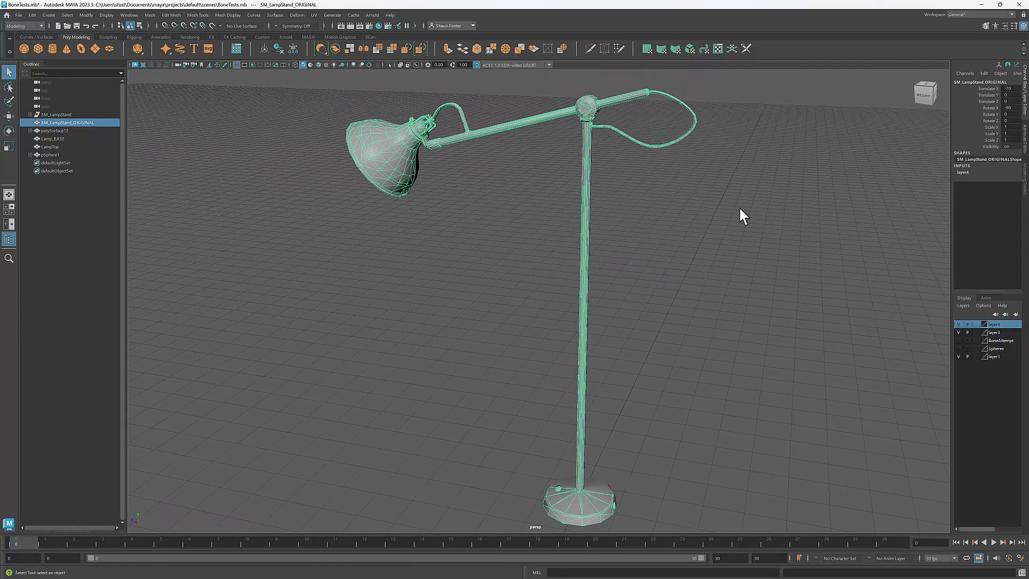
mouse_move(598, 141)
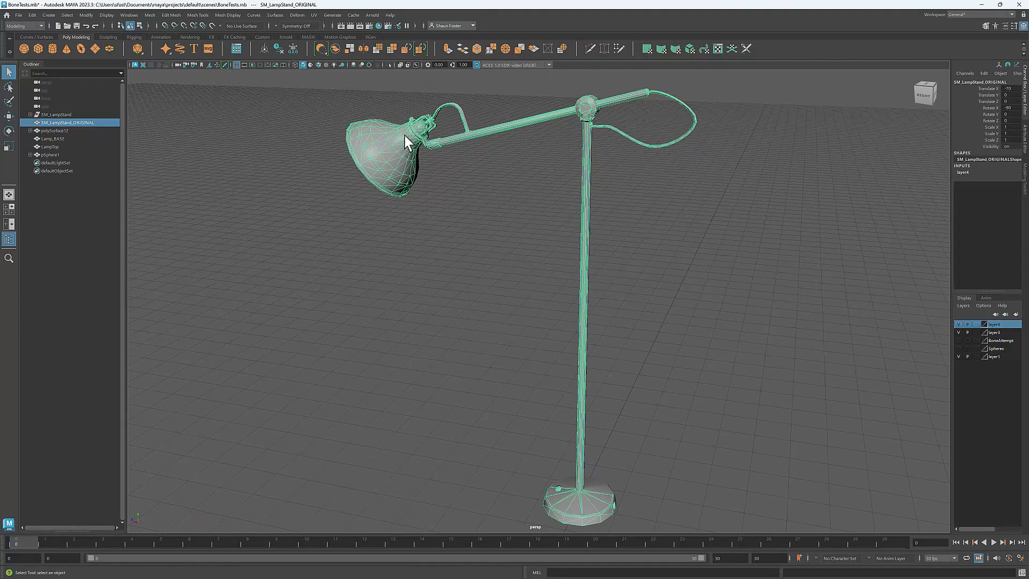
mouse_move(512, 168)
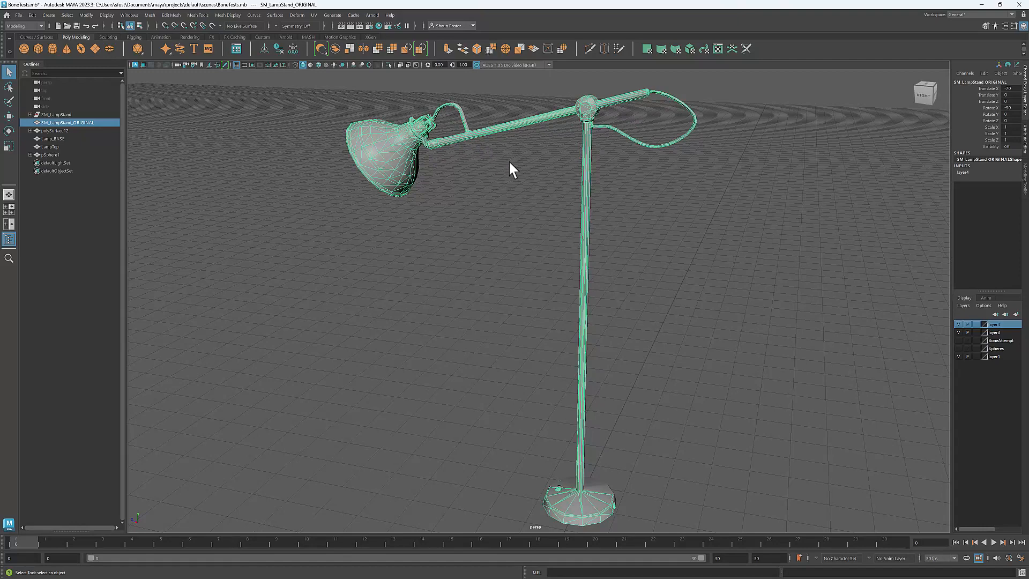
mouse_move(492, 159)
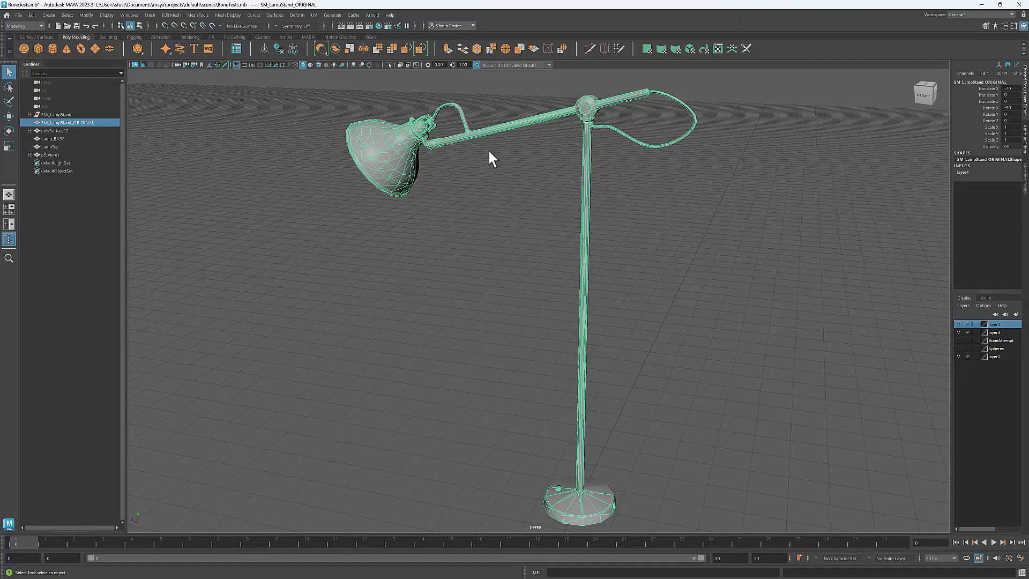
mouse_move(599, 198)
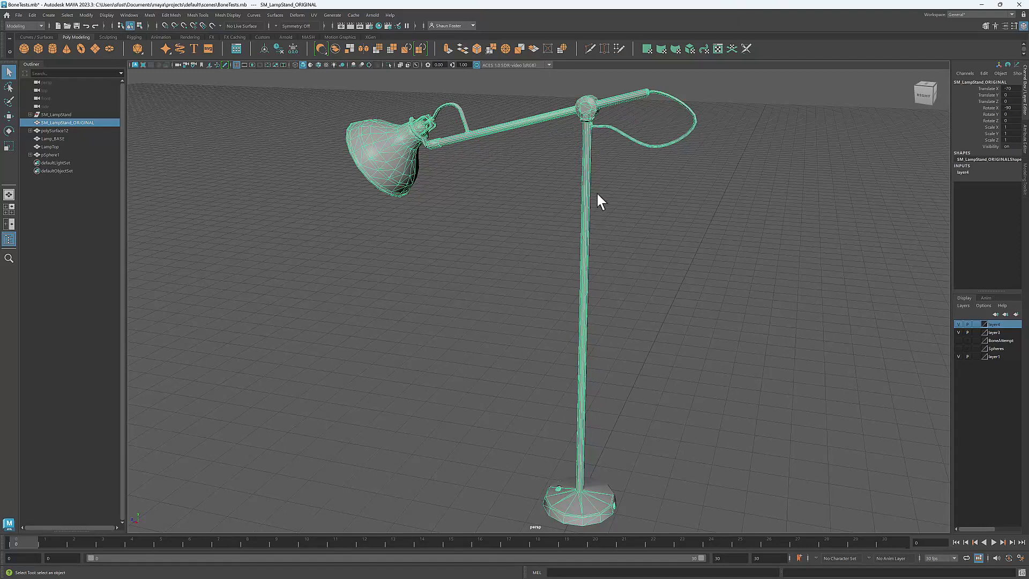
mouse_move(598, 138)
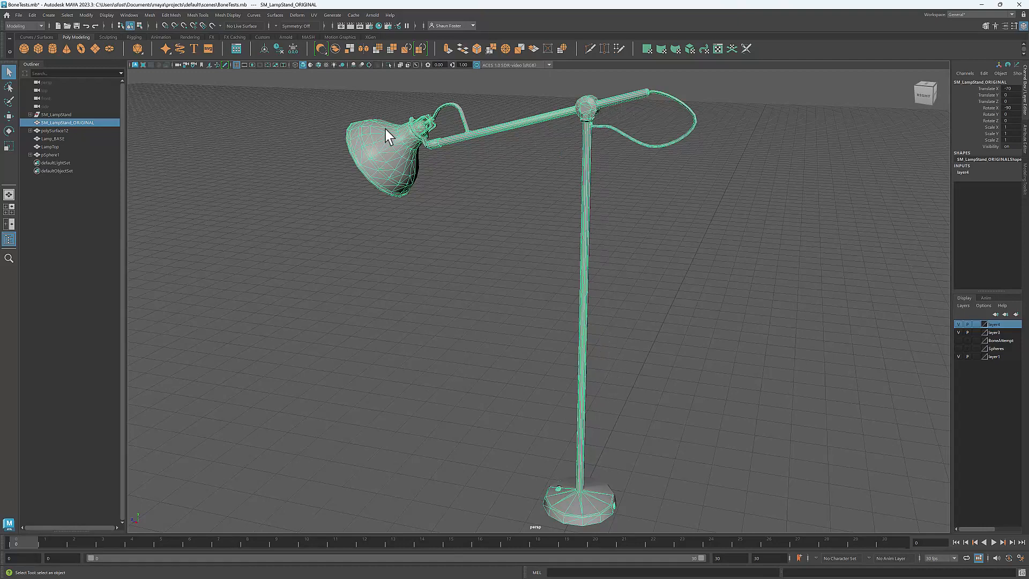
mouse_move(596, 130)
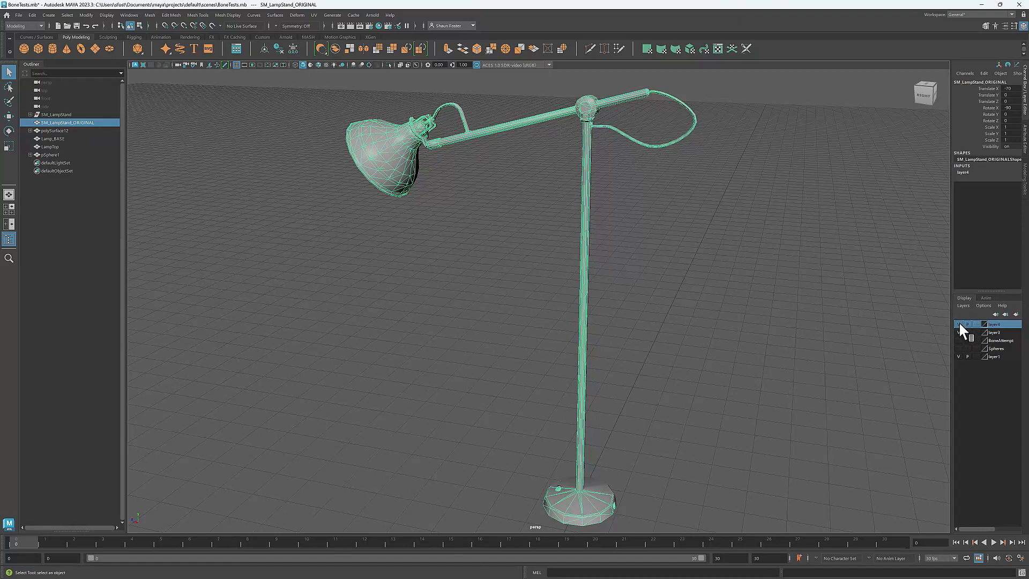
- Hide layer4's original lamp and select the Lamp_BASE and LampTop pieces in the Outliner
click(959, 323)
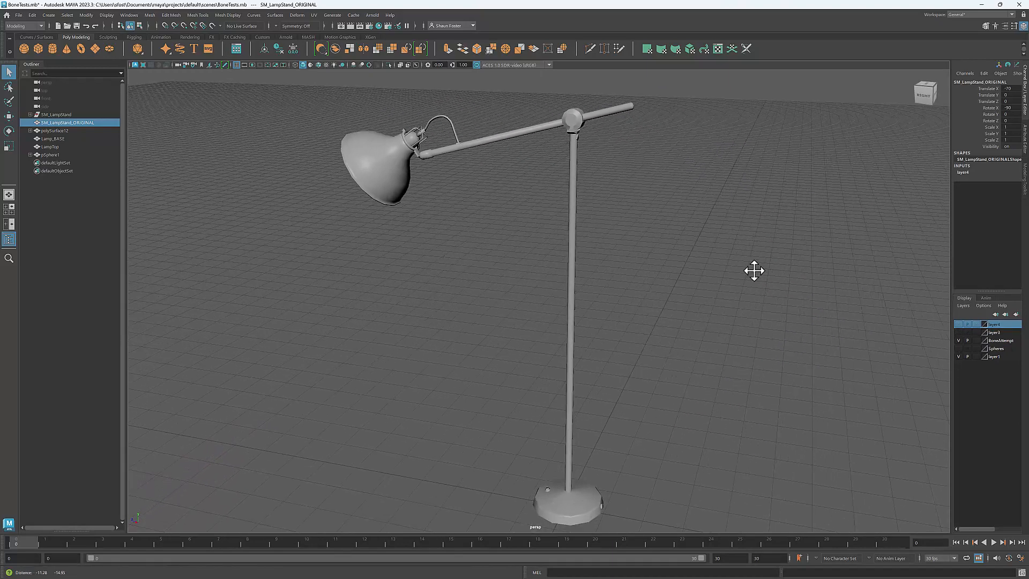
click(48, 138)
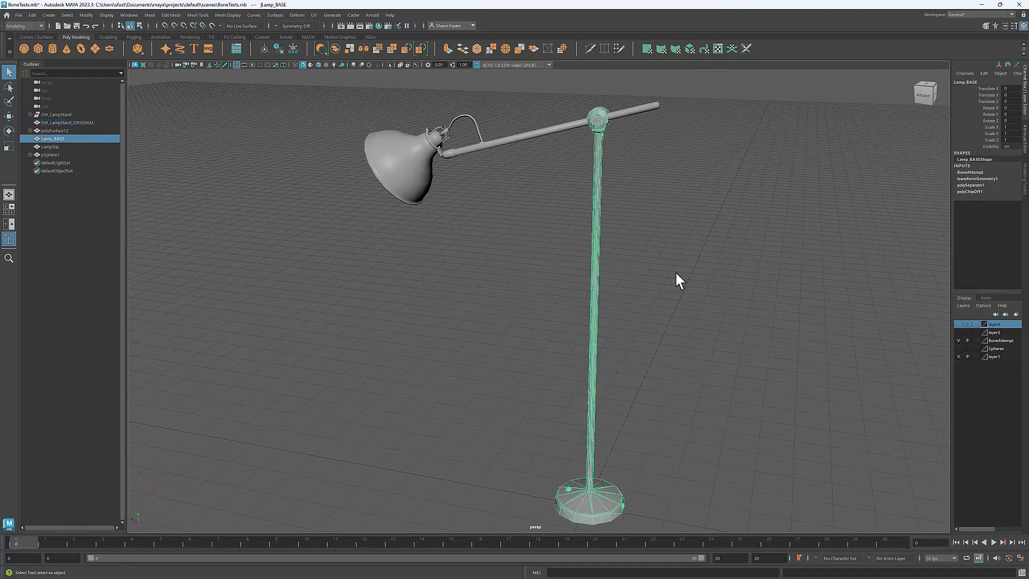
mouse_move(182, 181)
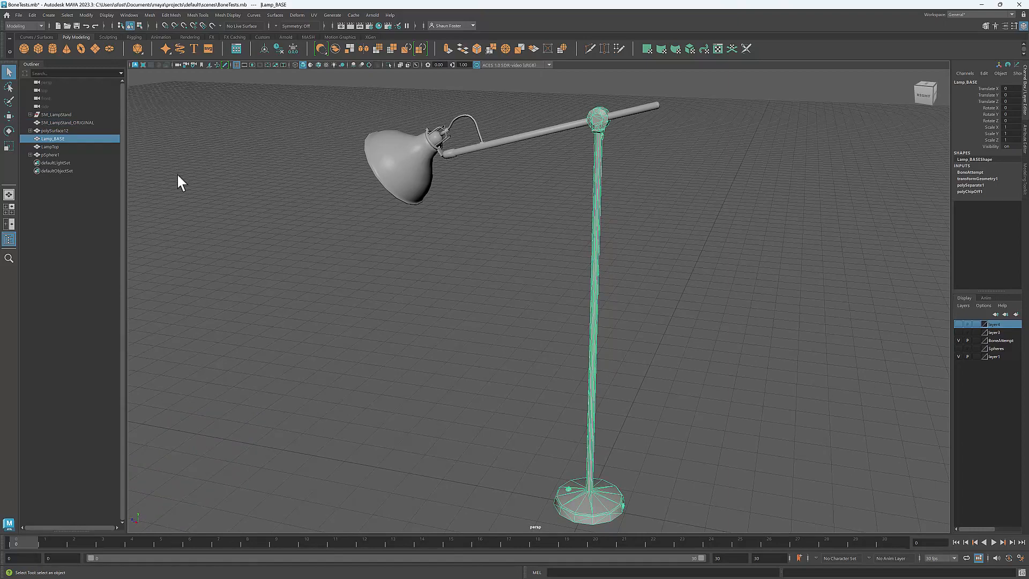
click(49, 146)
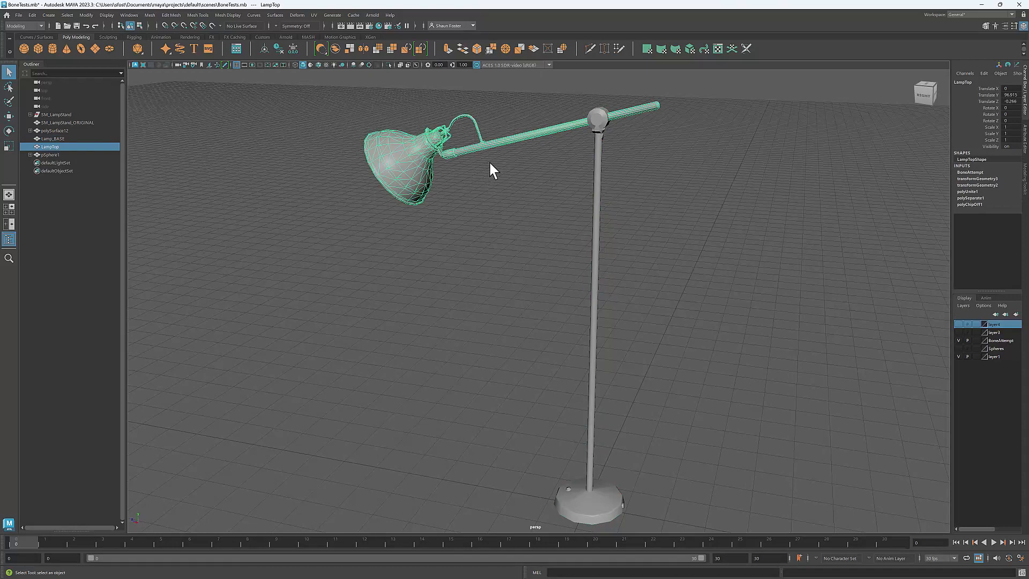
mouse_move(591, 204)
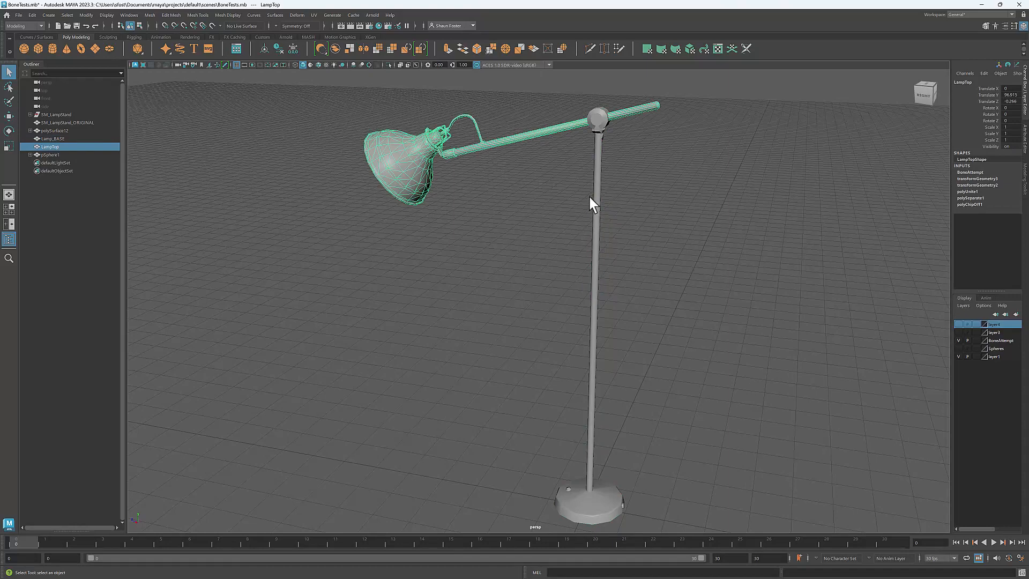
mouse_move(448, 167)
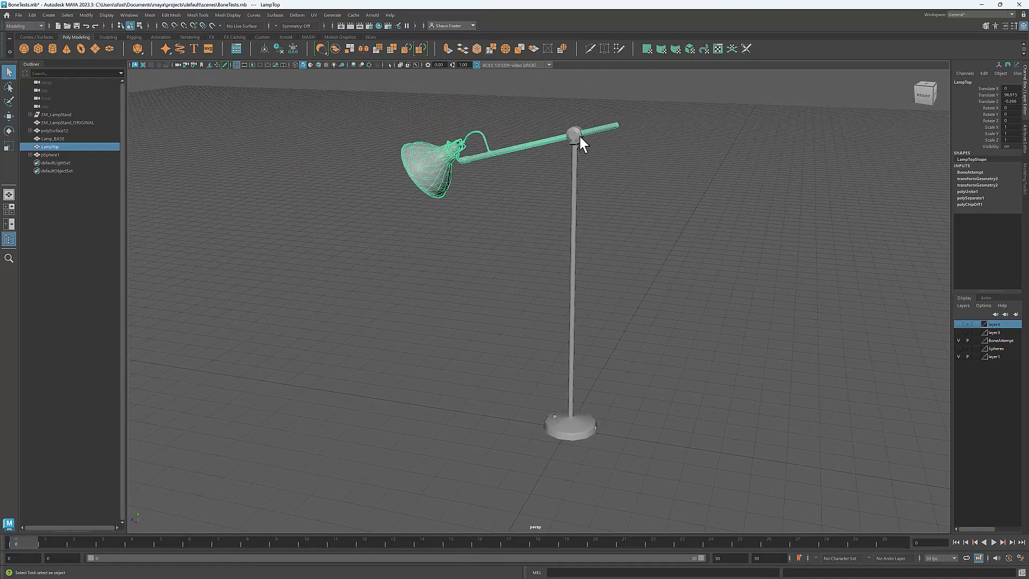
mouse_move(535, 138)
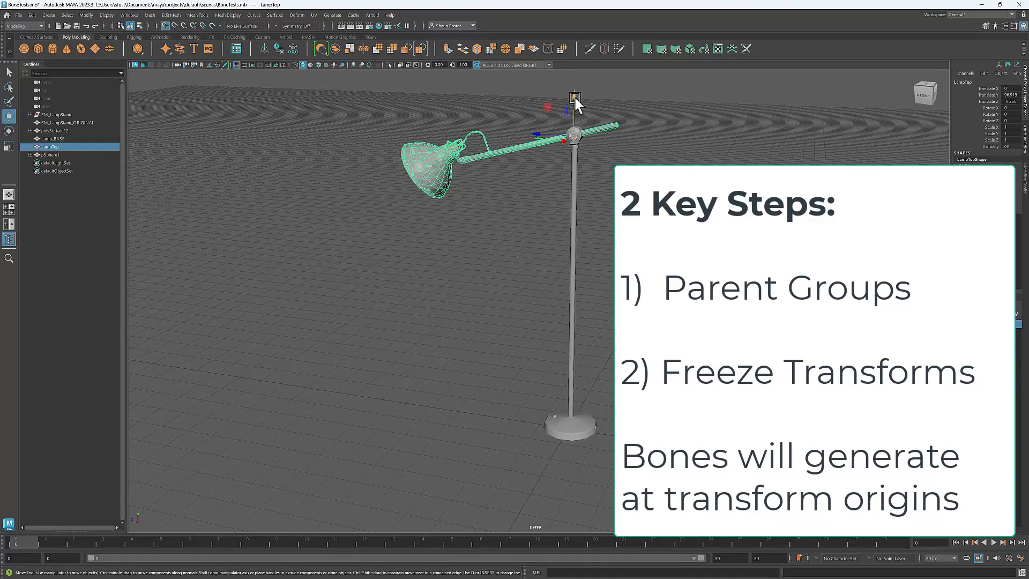
- Move LampTop down onto the base, then select Lamp_BASE to check the parented hierarchy
drag(574, 98, 574, 420)
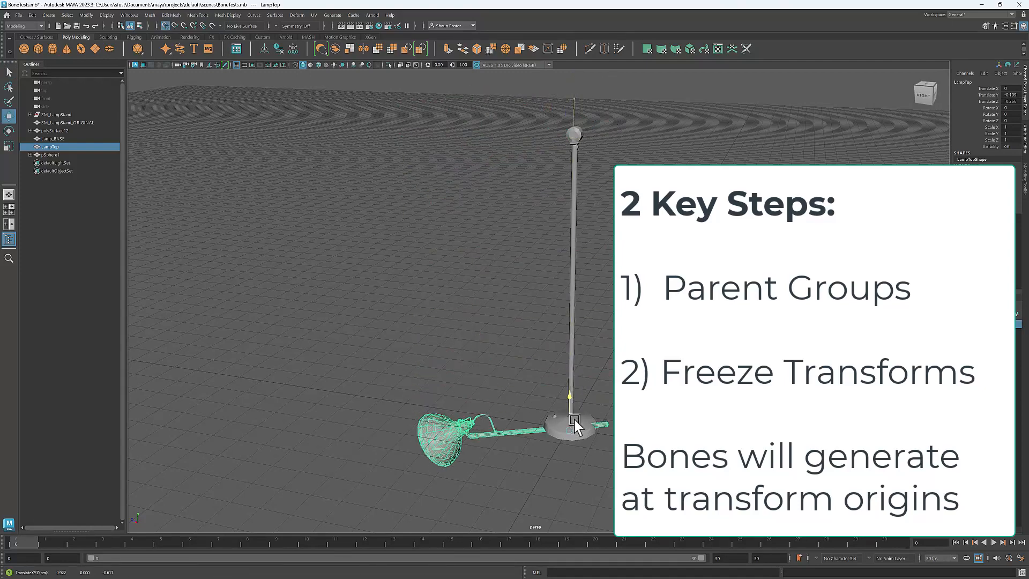
click(85, 15)
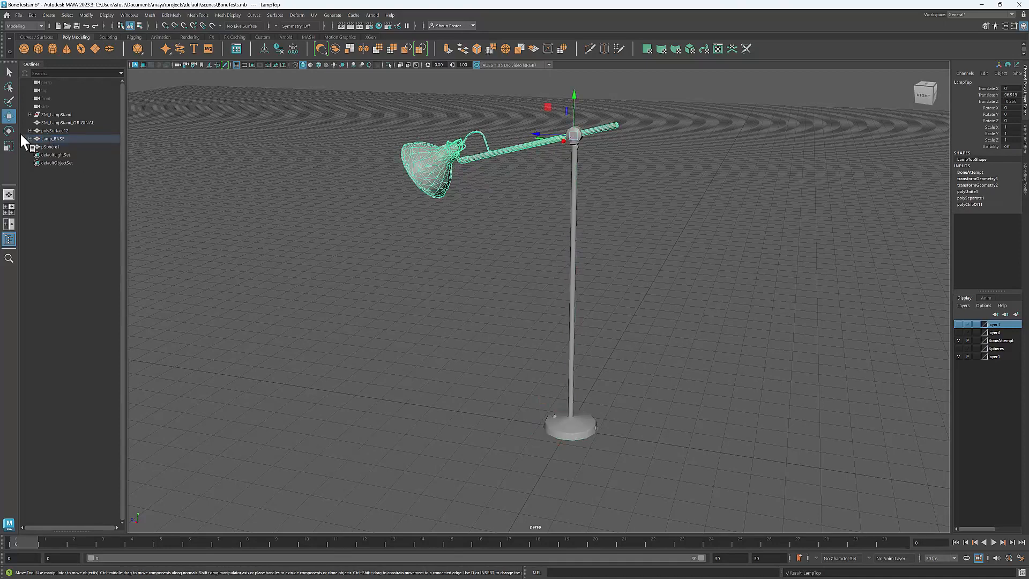
click(55, 138)
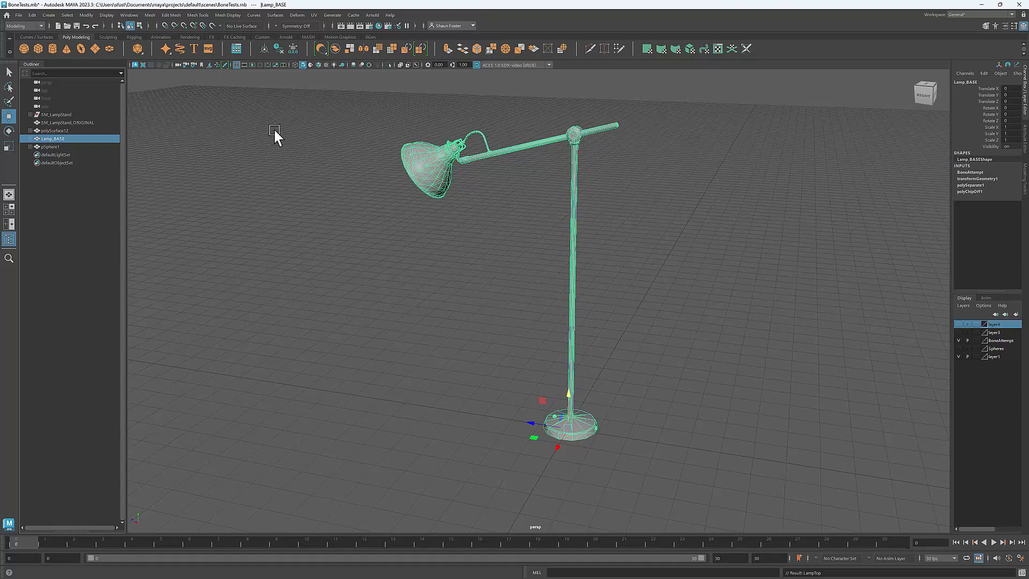
click(23, 14)
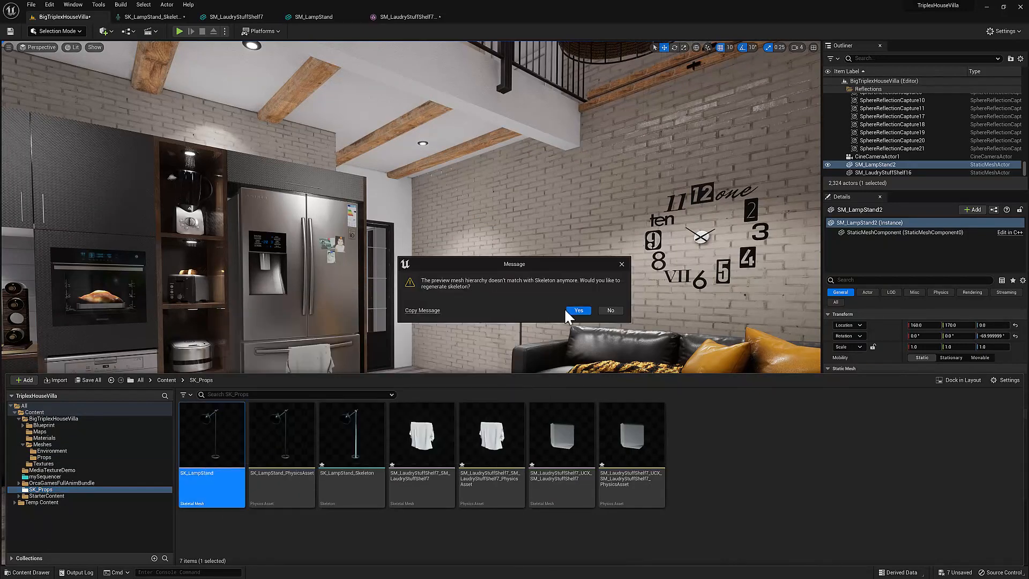
- Regenerate the lamp skeleton, then select and rotate the LampTop bone to test it
click(578, 310)
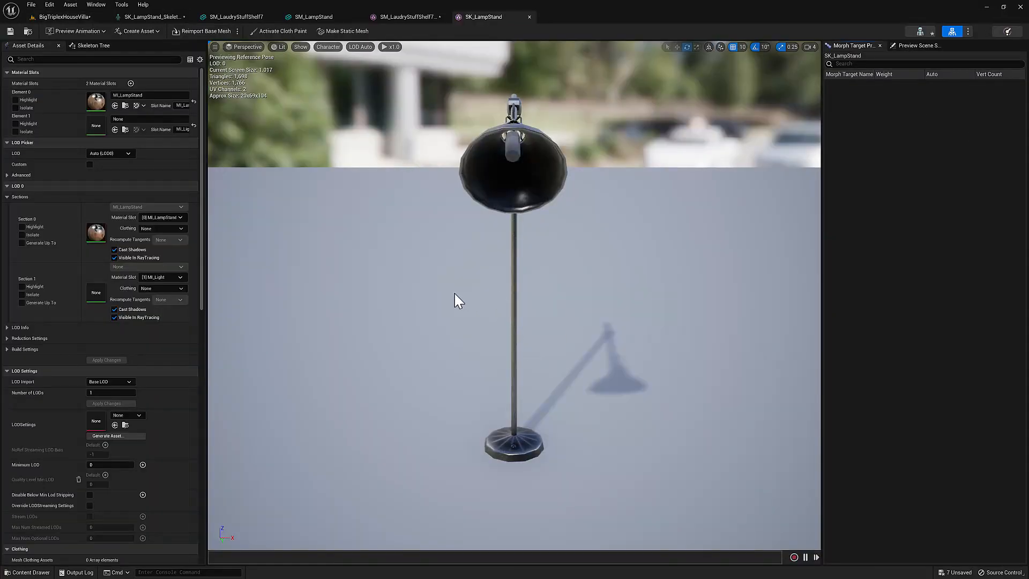
click(93, 46)
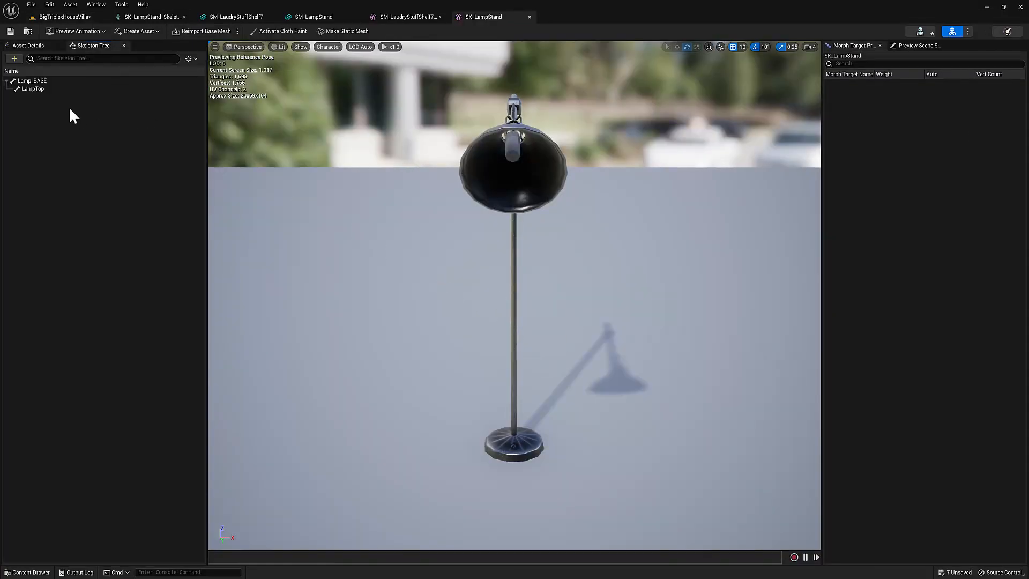
click(33, 80)
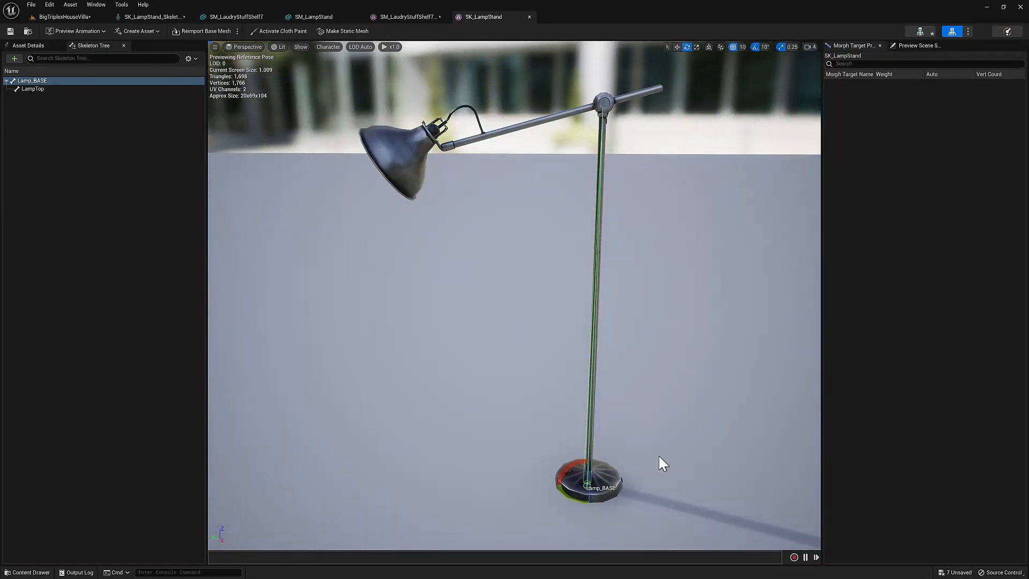
mouse_move(26, 102)
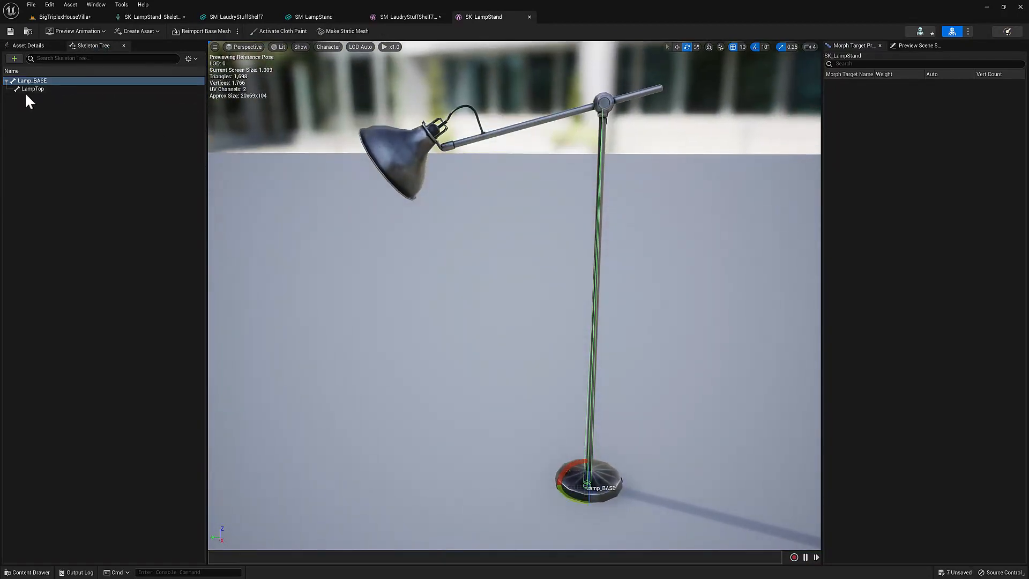
click(34, 89)
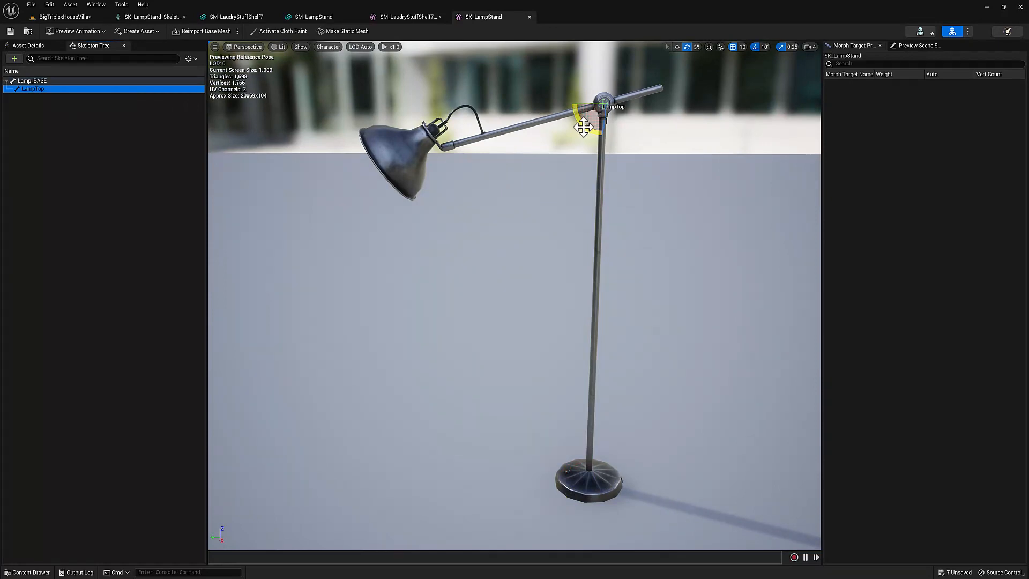
drag(584, 126, 574, 106)
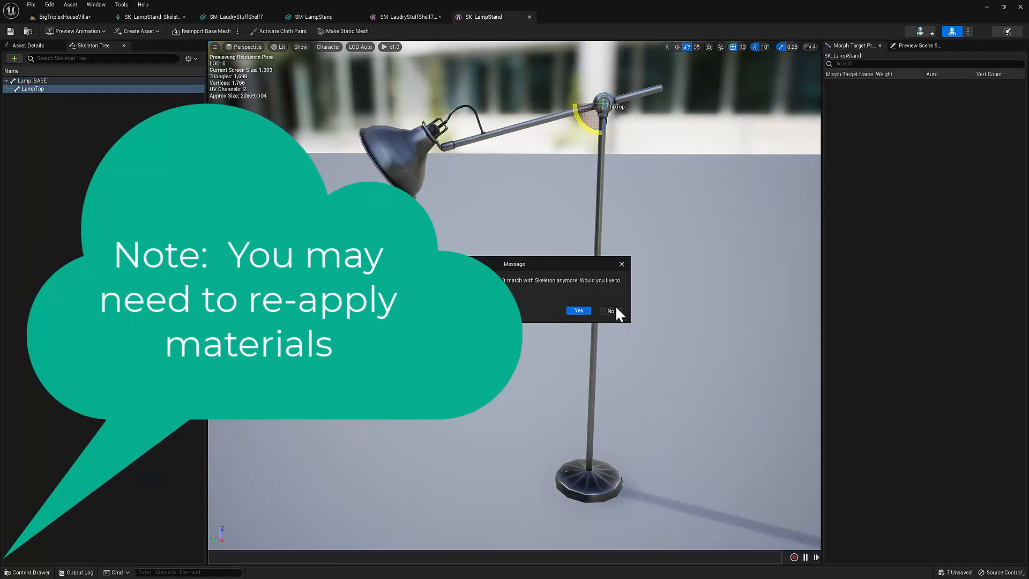
click(610, 311)
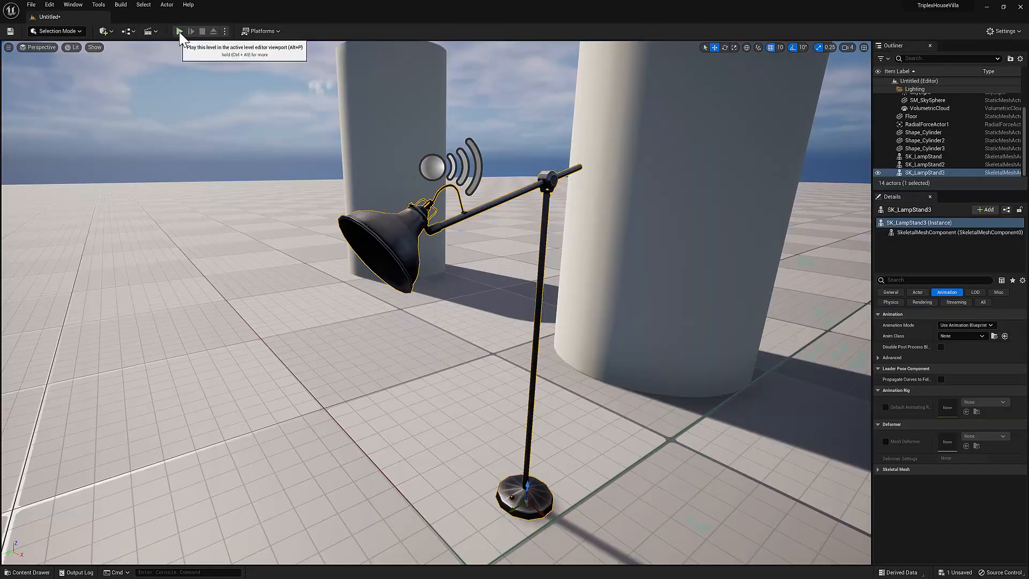
click(180, 31)
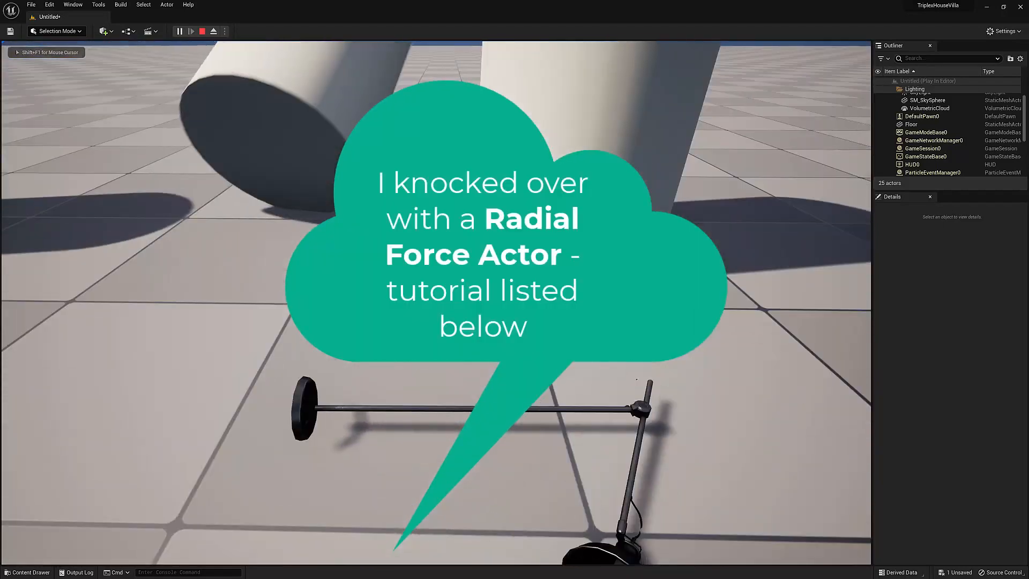
click(200, 32)
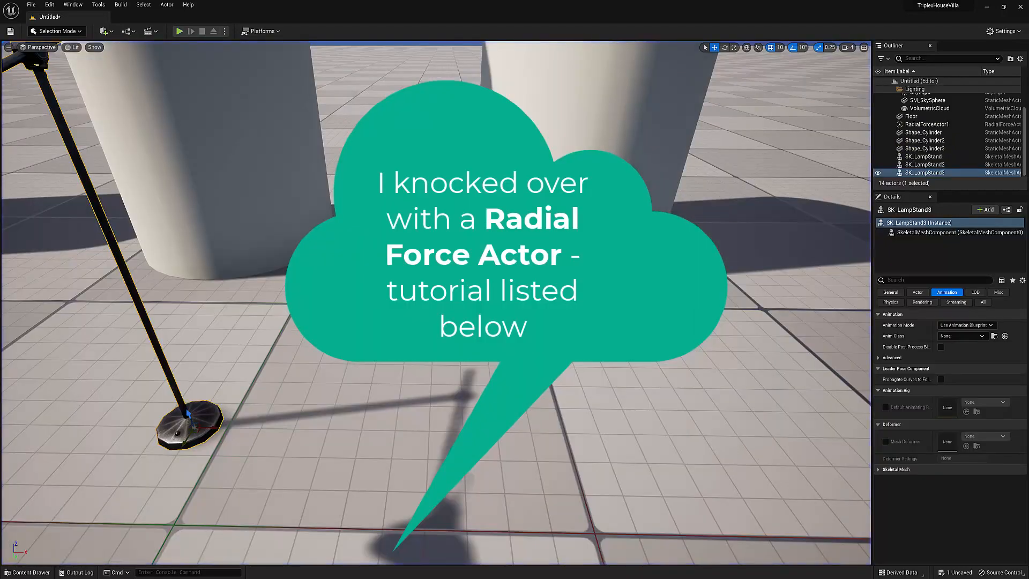